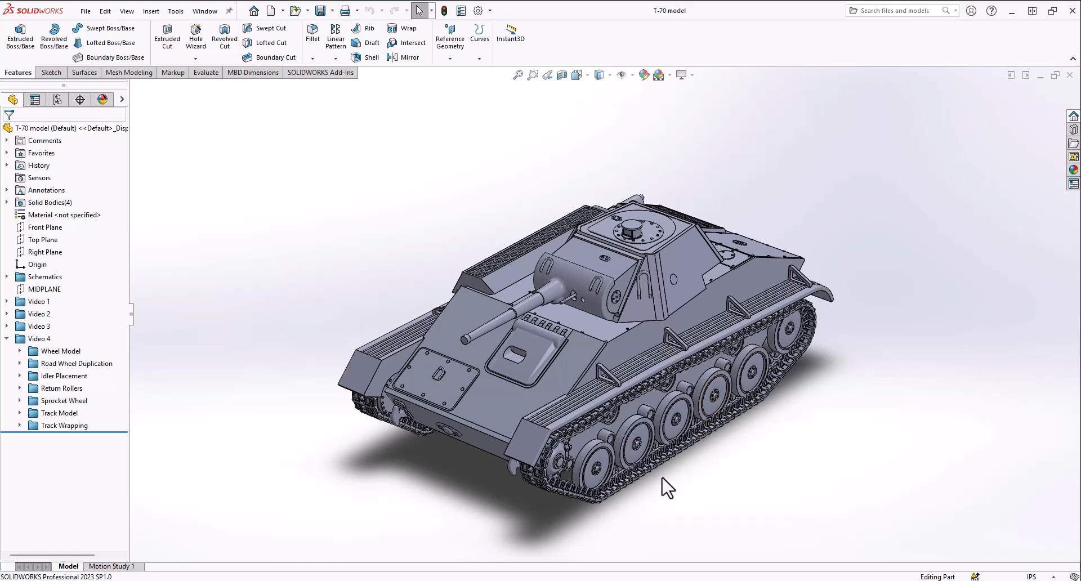
mouse_move(824, 314)
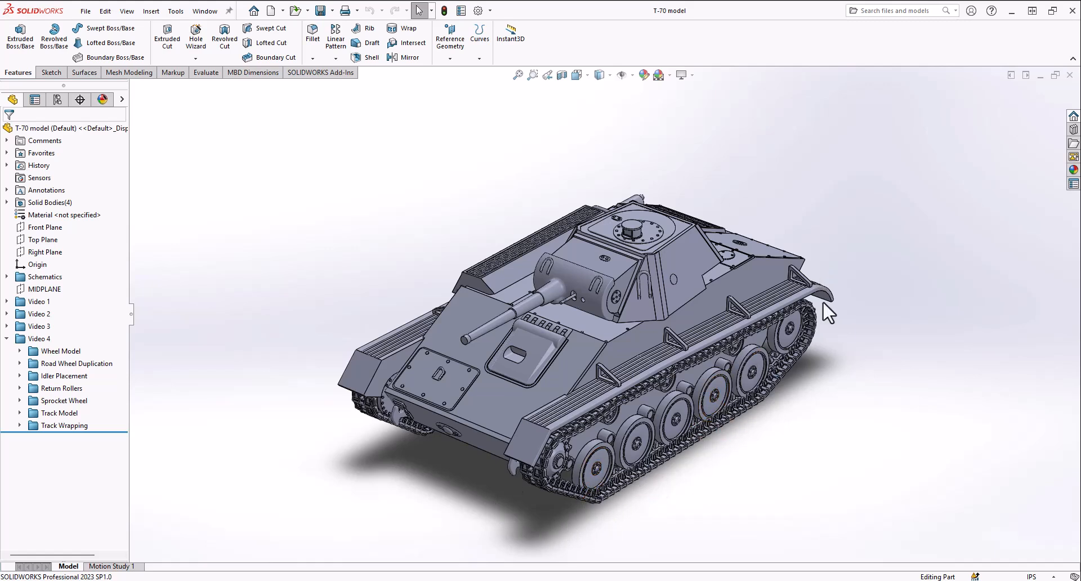
mouse_move(907, 301)
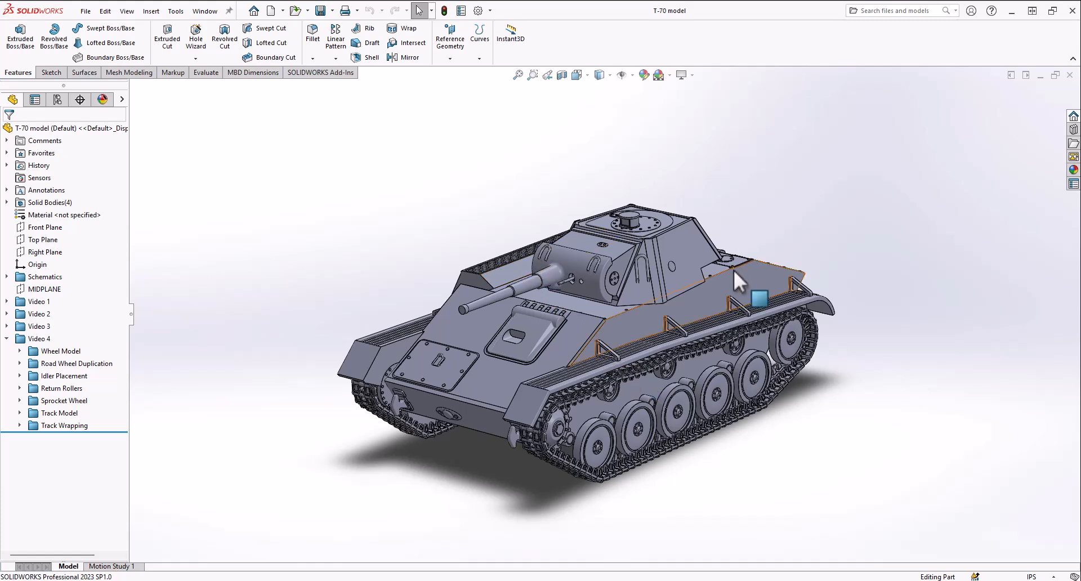
mouse_move(833, 267)
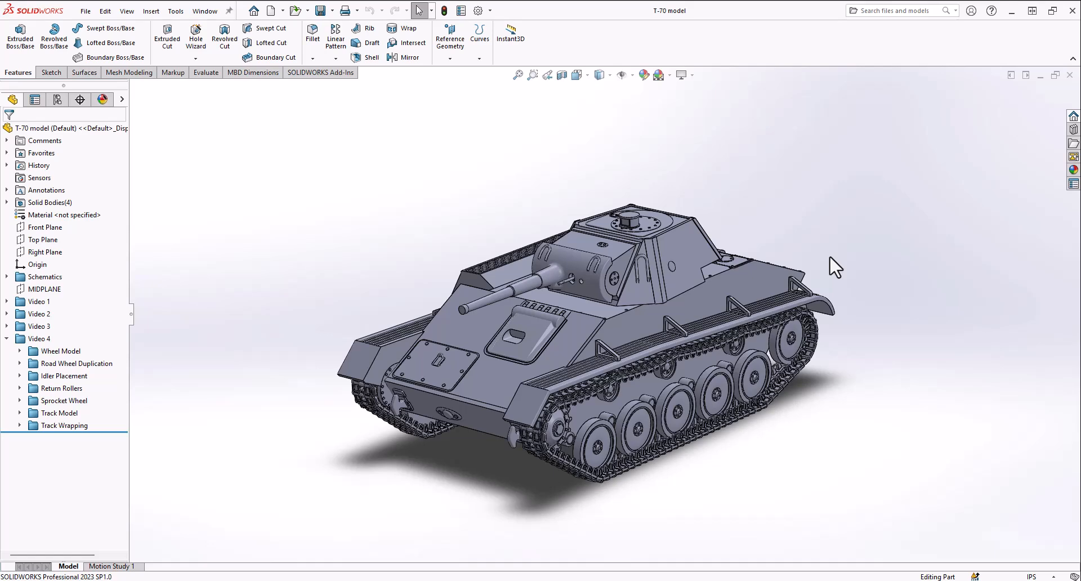
Step: Roll the feature history back to just after the Wheel Model folder
left_click_drag(835, 266, 818, 254)
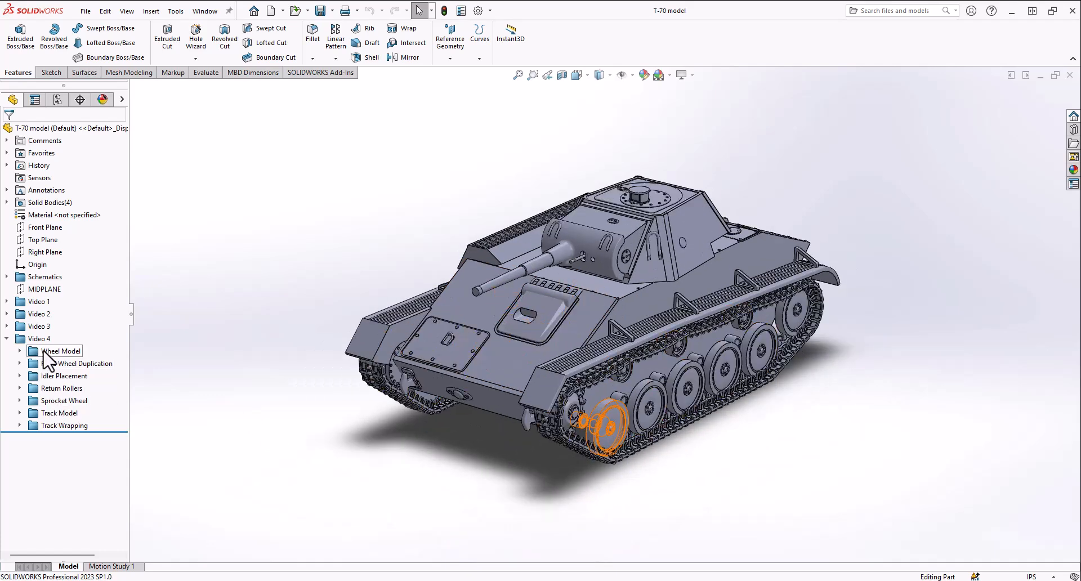
left_click(63, 426)
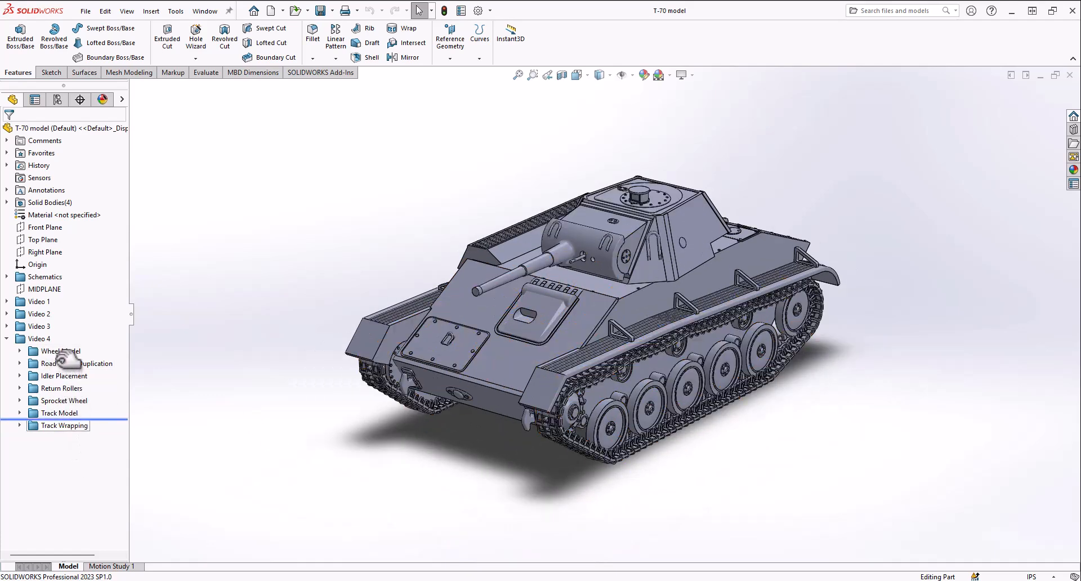
left_click(60, 350)
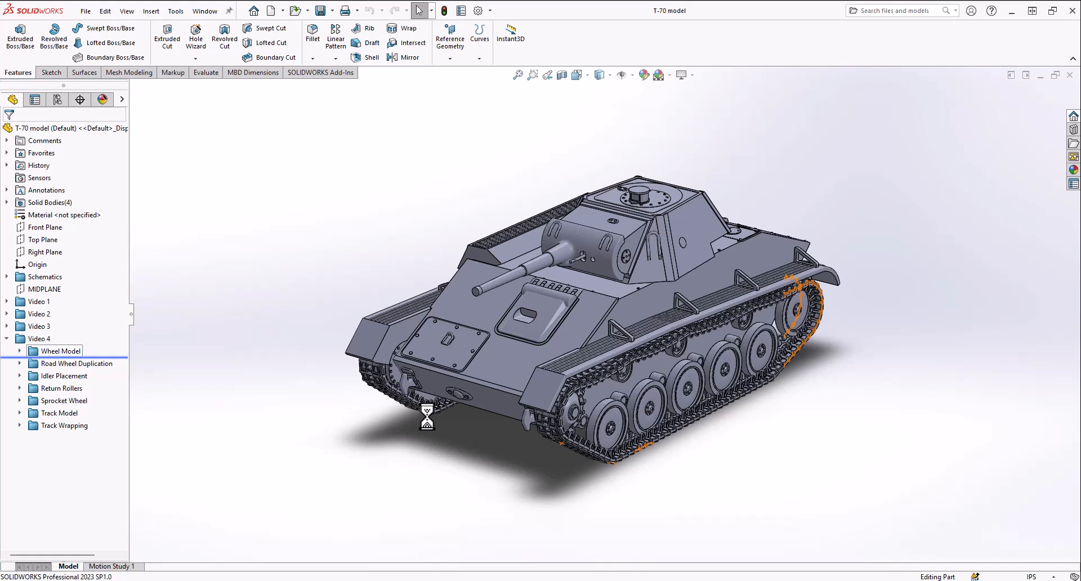
mouse_move(521, 370)
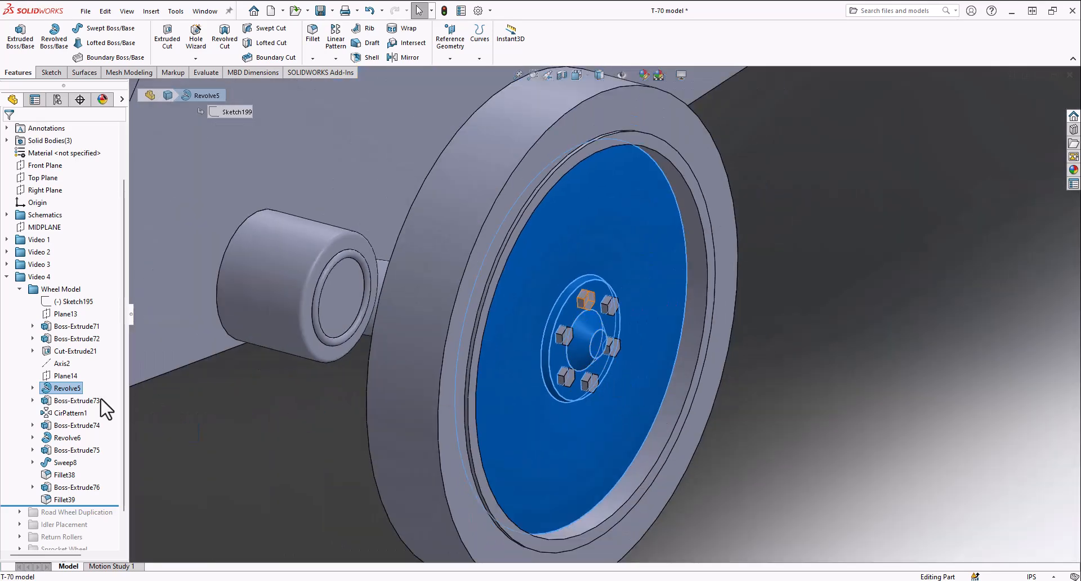
Step: Review the wheel bolt circular pattern and the Boss-Extrude74 axle stub
left_click(58, 413)
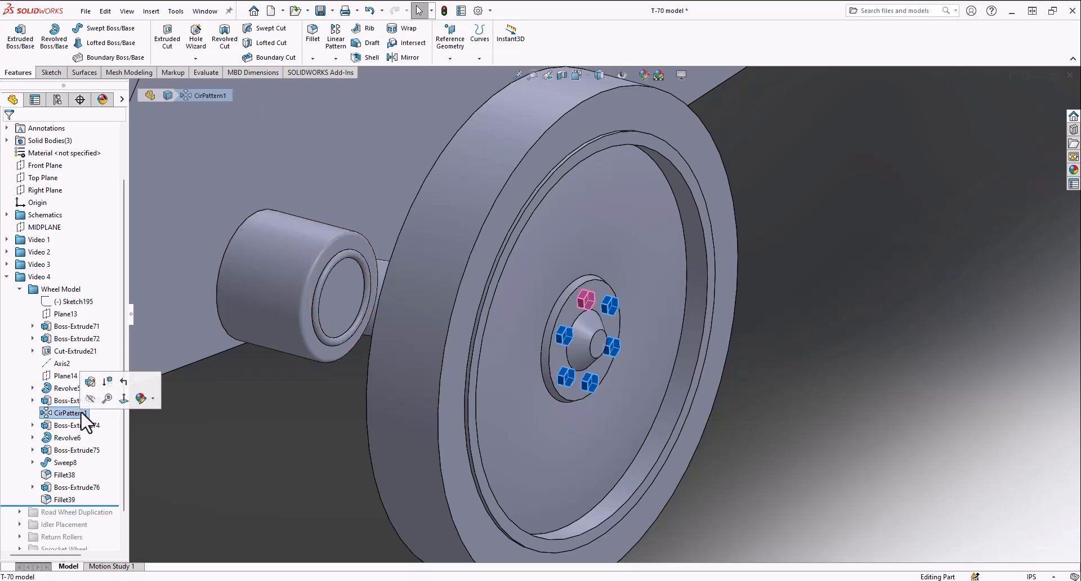
left_click(70, 425)
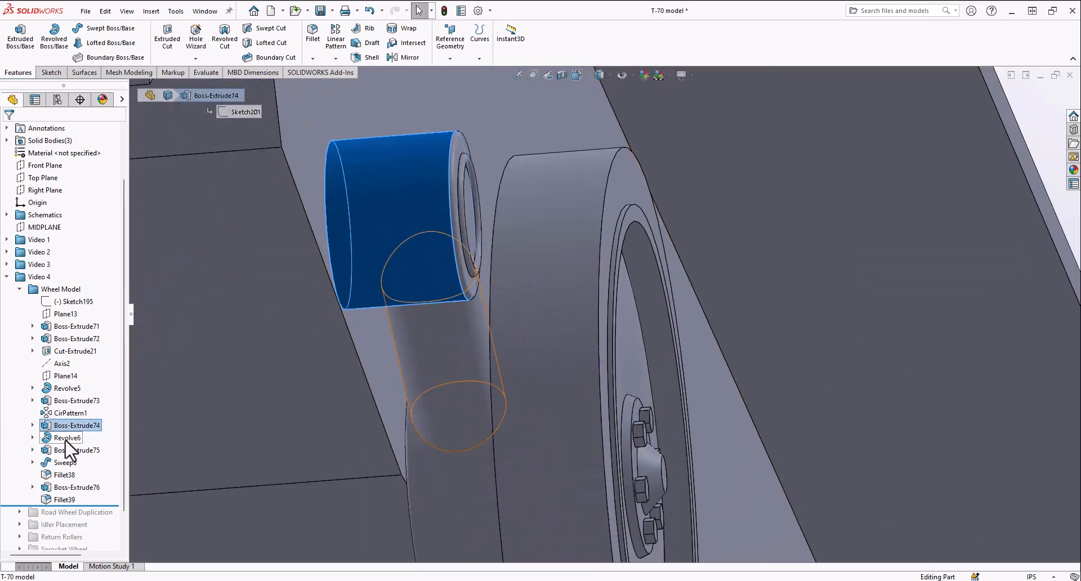
left_click(62, 437)
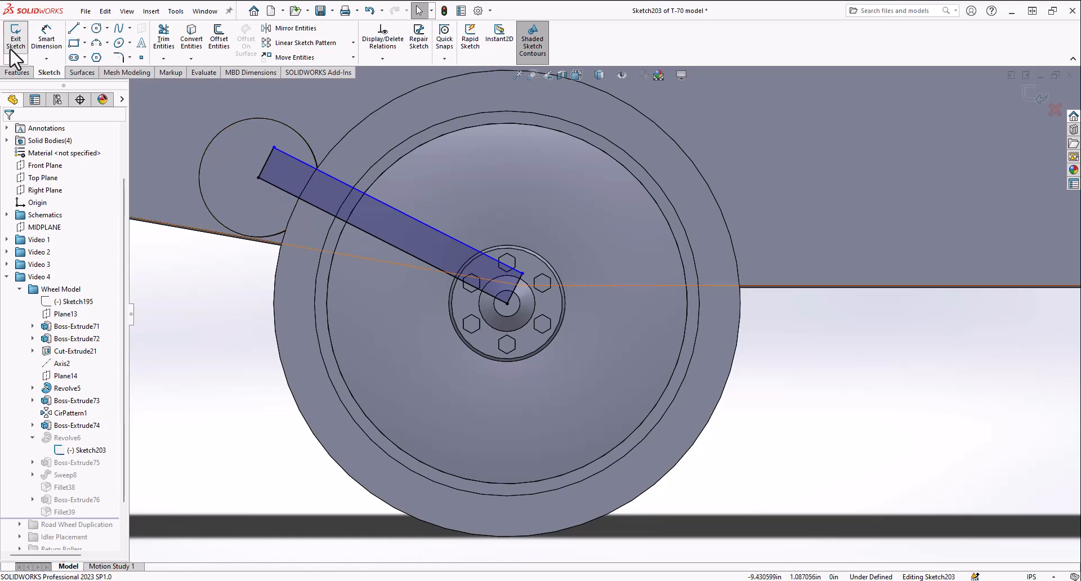
left_click(12, 35)
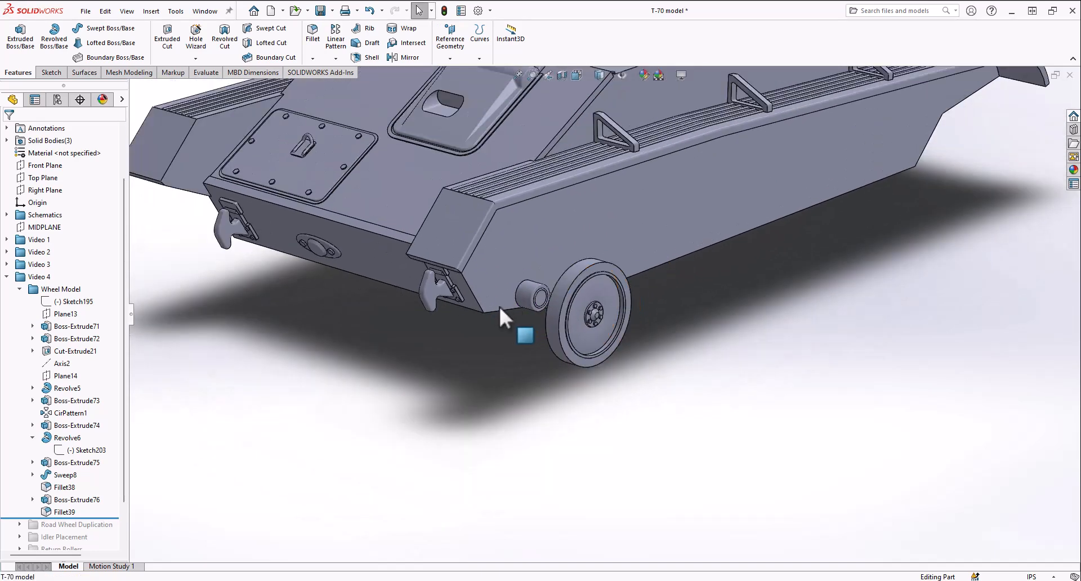
Step: Roll forward past Road Wheel Duplication and view the five road wheels from the side
left_click_drag(504, 318, 631, 362)
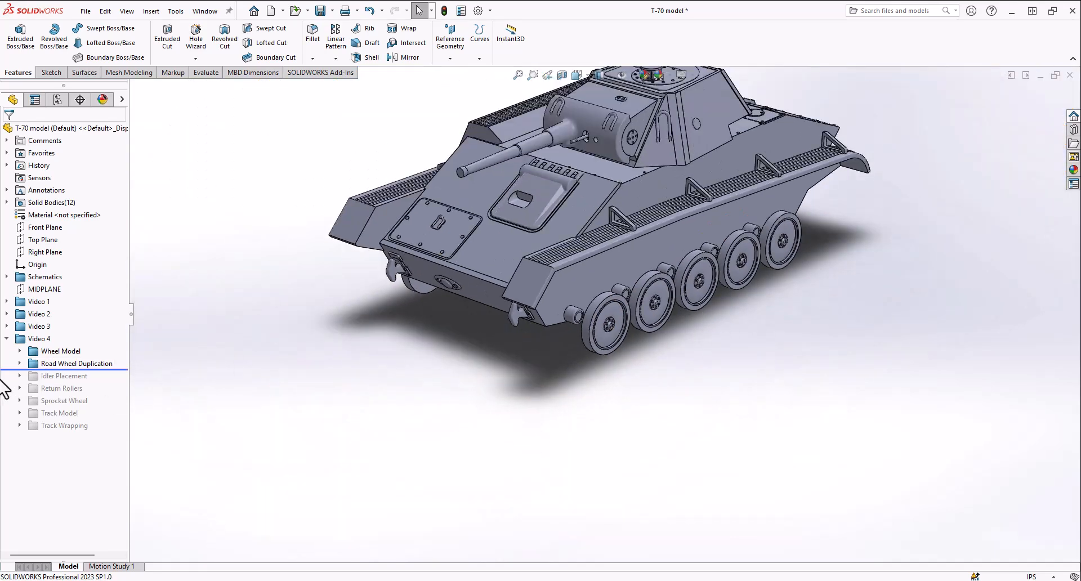
left_click(20, 362)
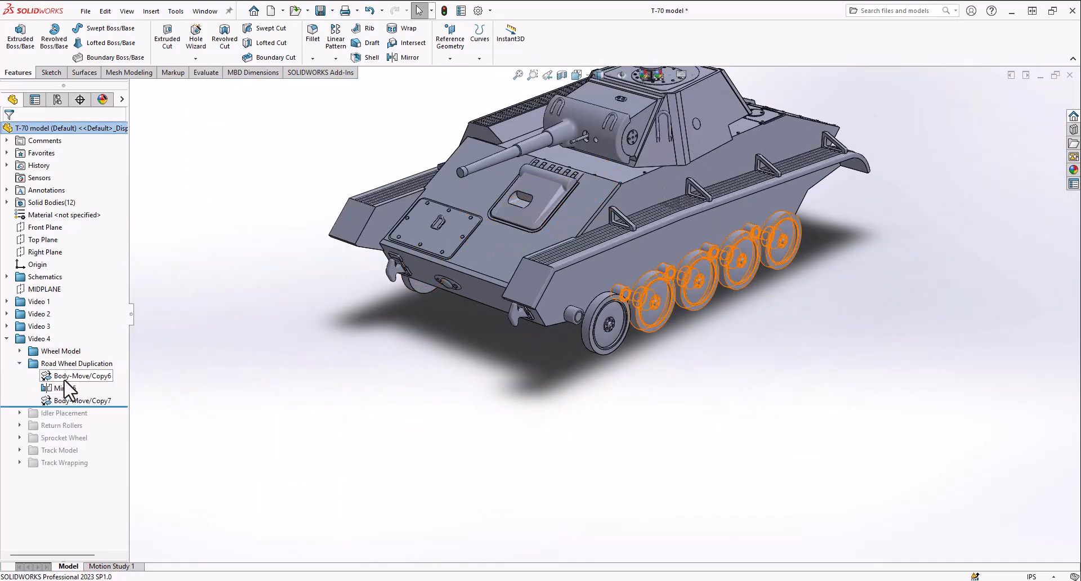
left_click(83, 400)
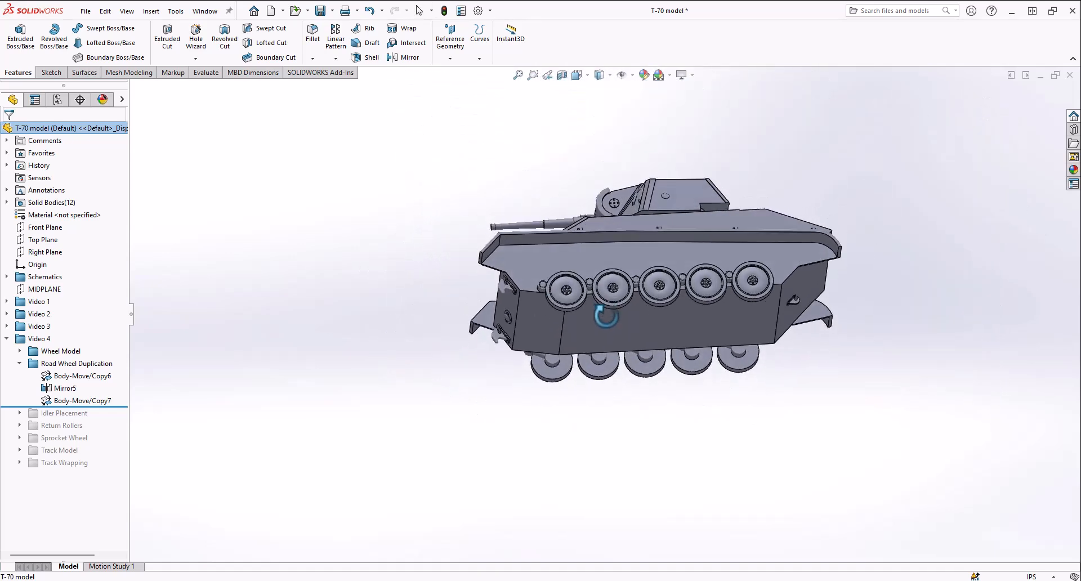
left_click(576, 74)
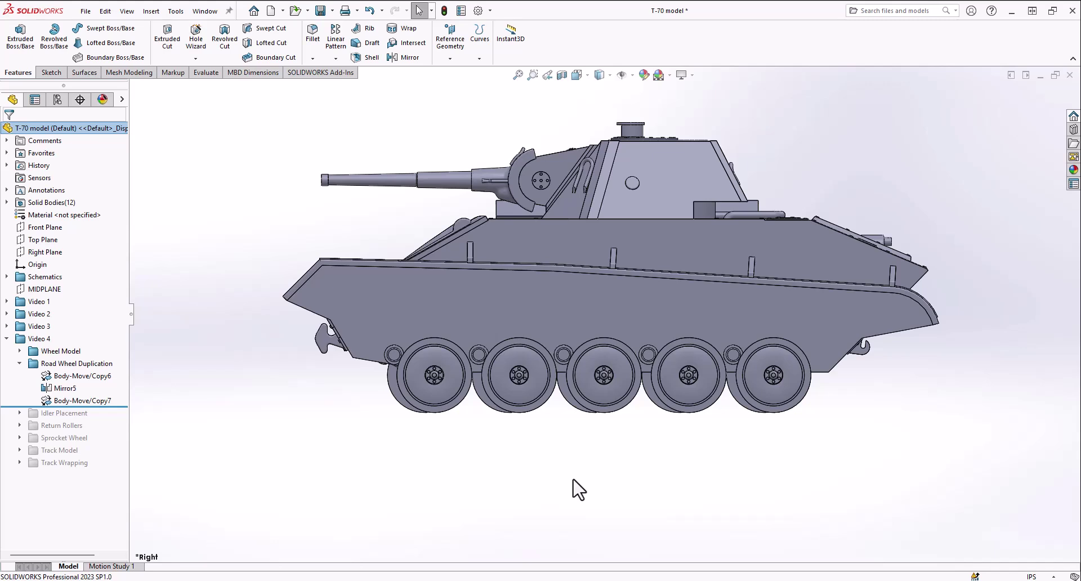
mouse_move(934, 352)
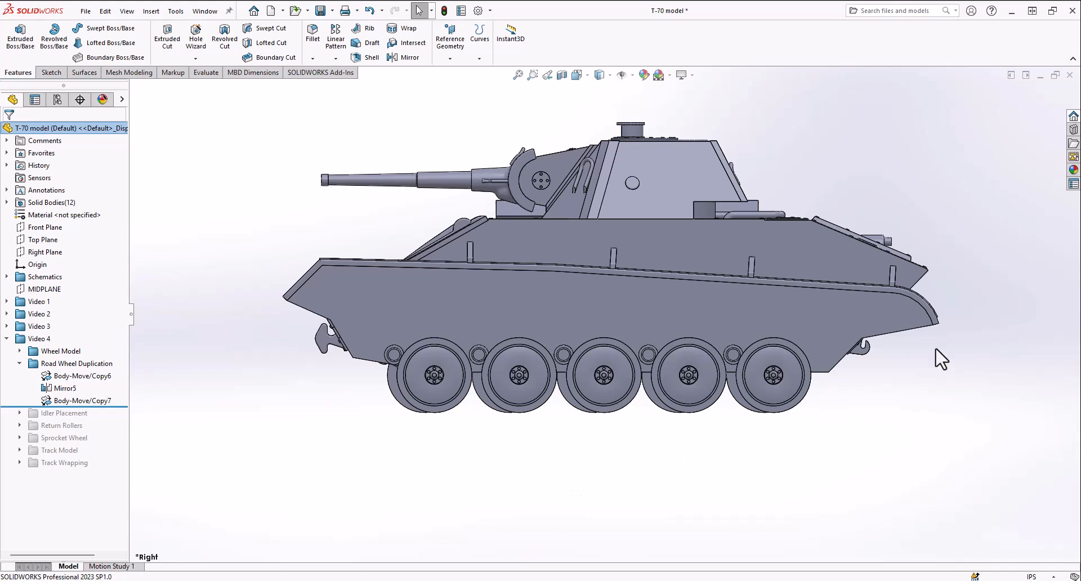
mouse_move(601, 454)
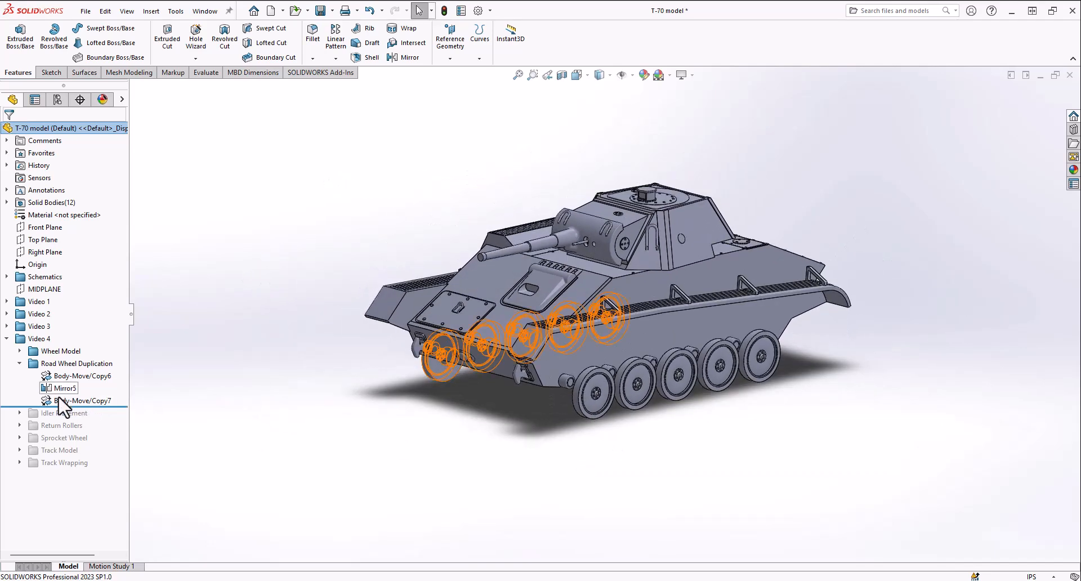
Step: Roll forward past the Idler Placement features to add front idler wheels
left_click(79, 400)
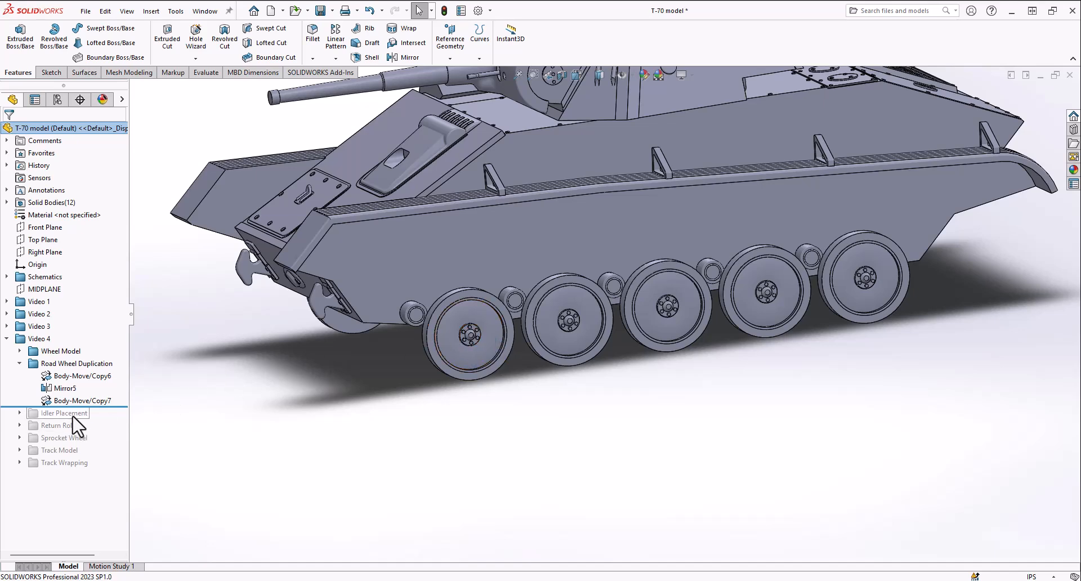
mouse_move(584, 320)
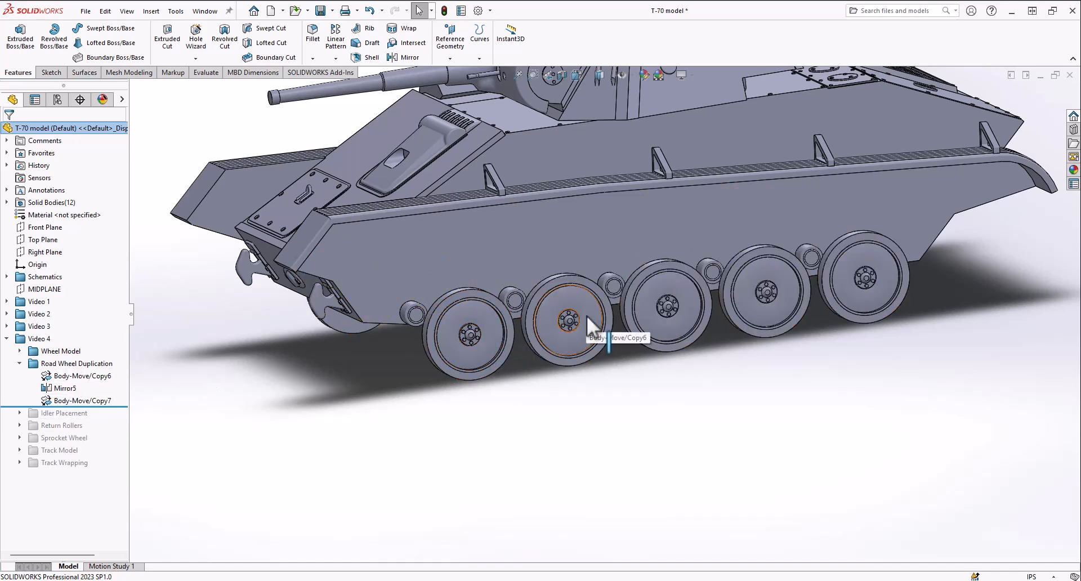
mouse_move(980, 300)
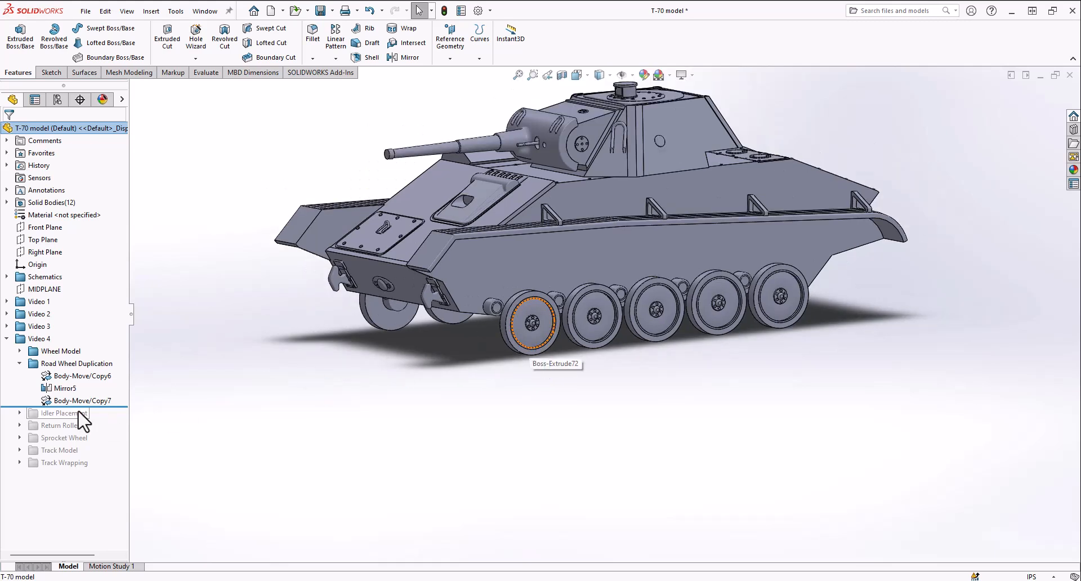
mouse_move(439, 355)
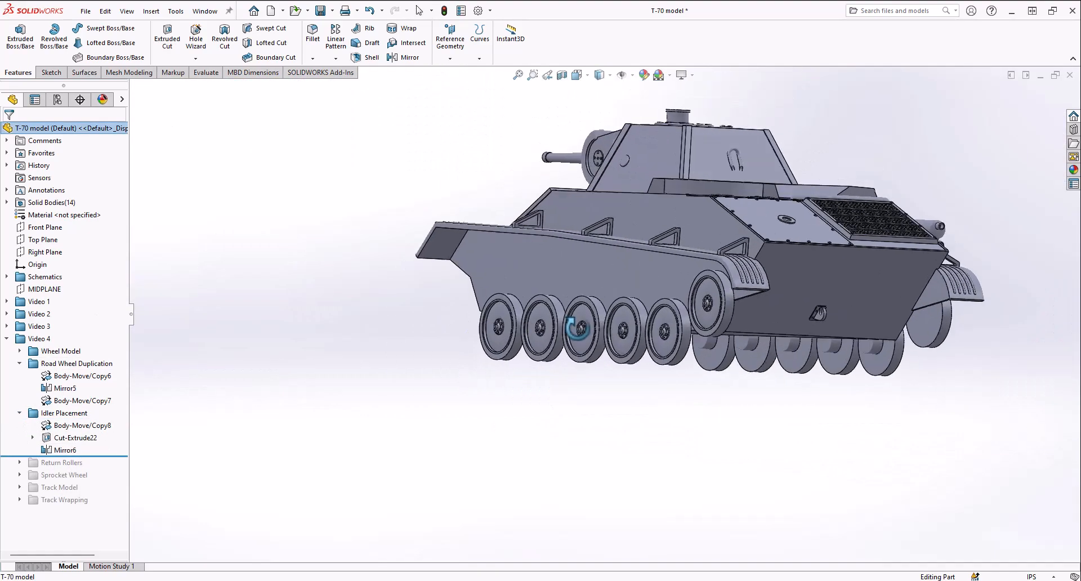
left_click(576, 74)
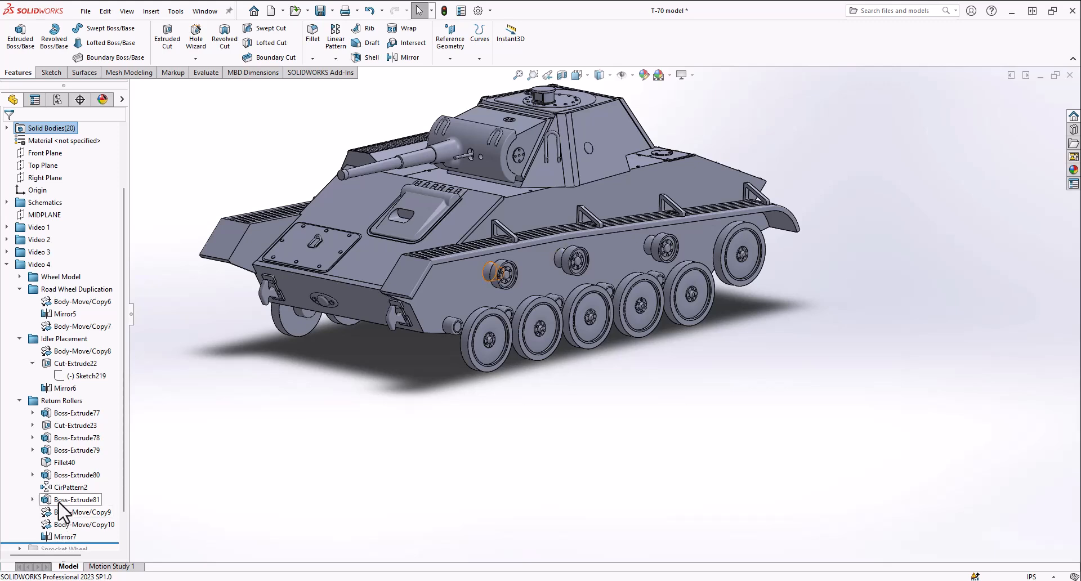
mouse_move(46, 517)
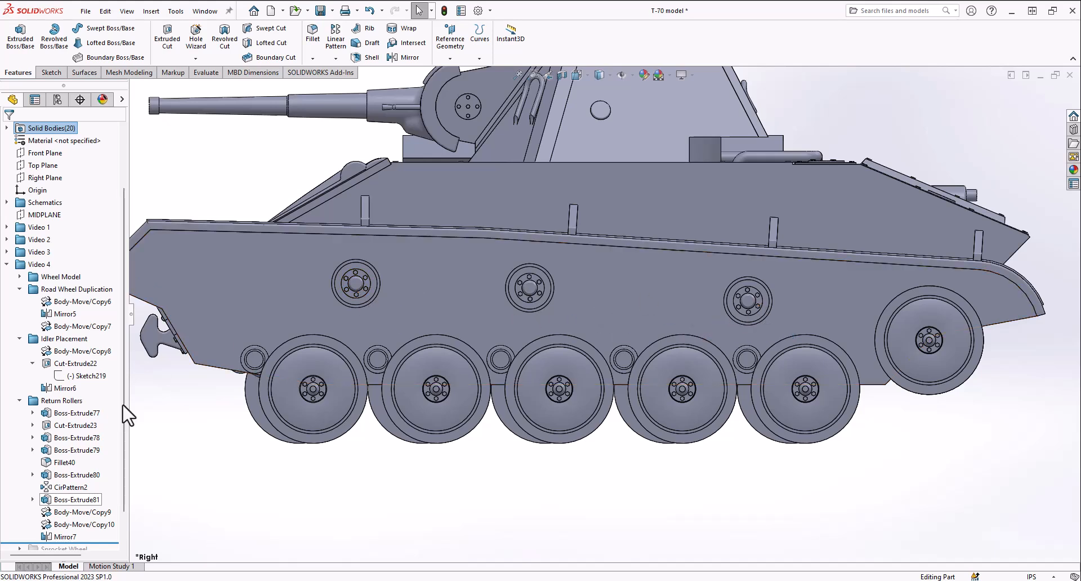
left_click(74, 511)
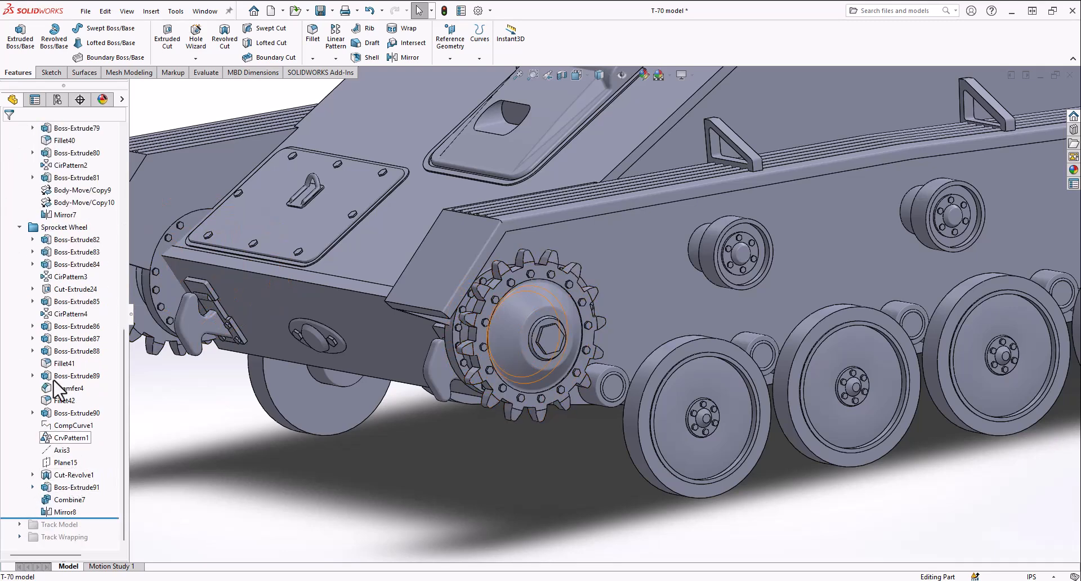
Step: Roll the model back to just below Boss-Extrude82, the first sprocket feature
left_click(77, 239)
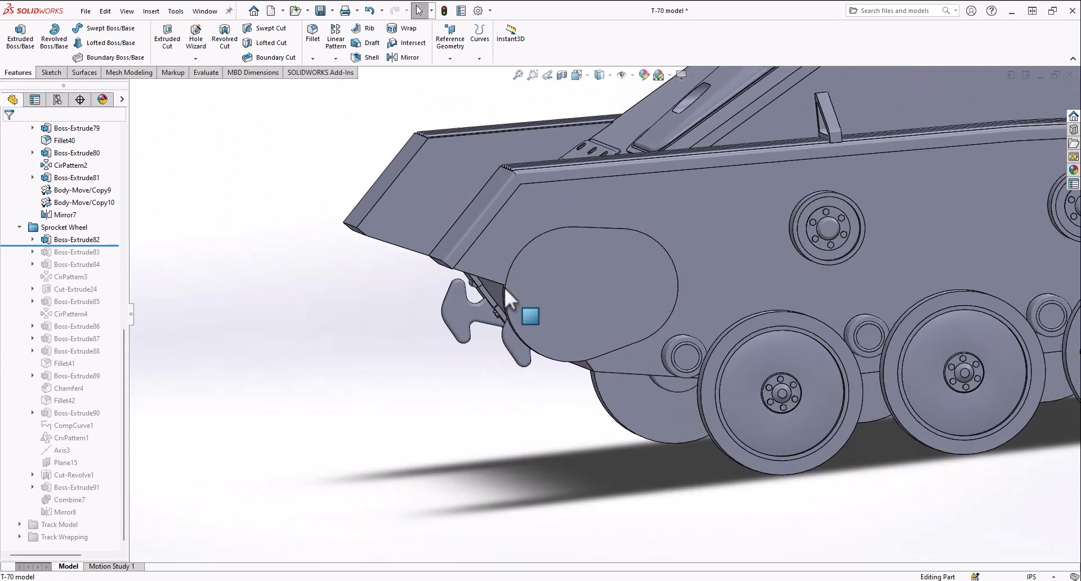
mouse_move(602, 288)
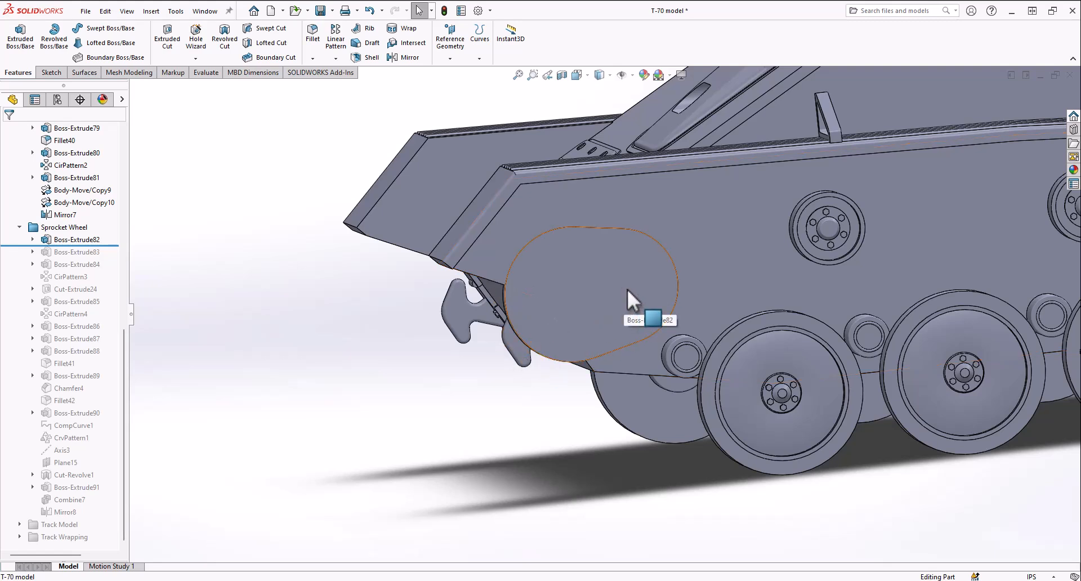
mouse_move(652, 277)
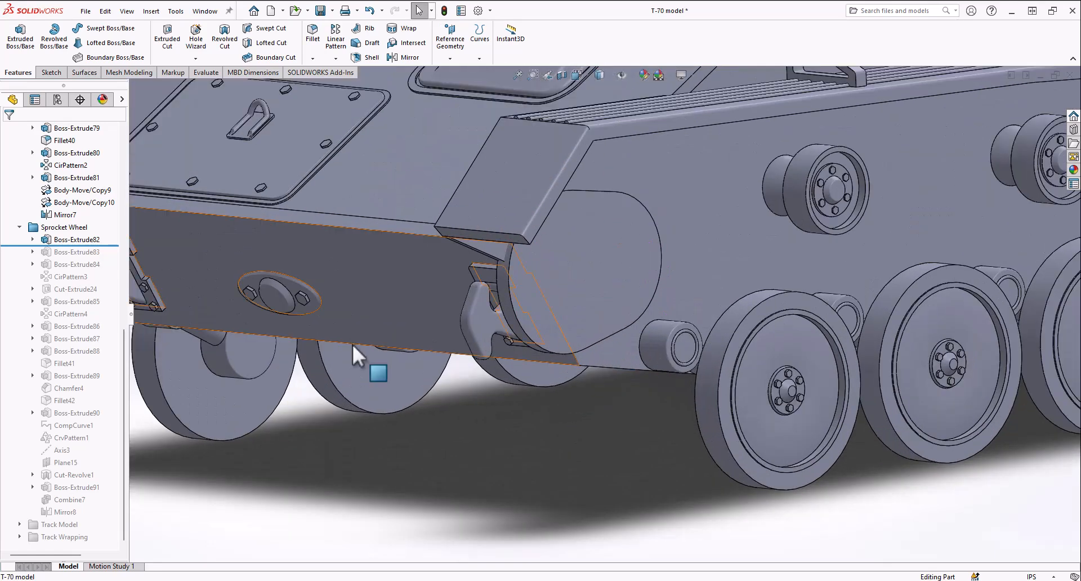
Step: Roll forward to include Boss-Extrude83 and view the sprocket at the tank's rear
left_click(77, 251)
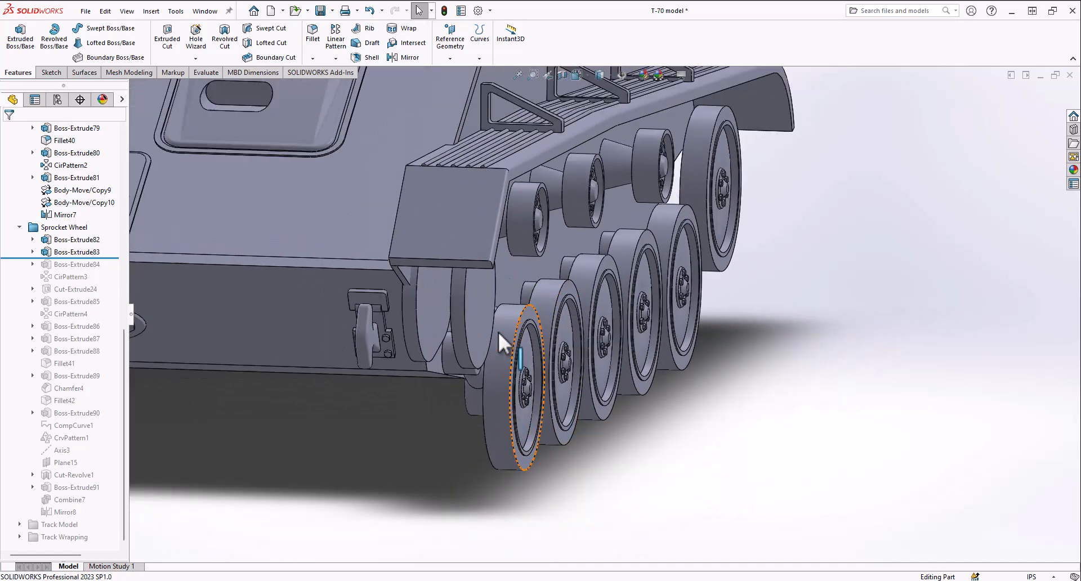
left_click_drag(503, 341, 679, 331)
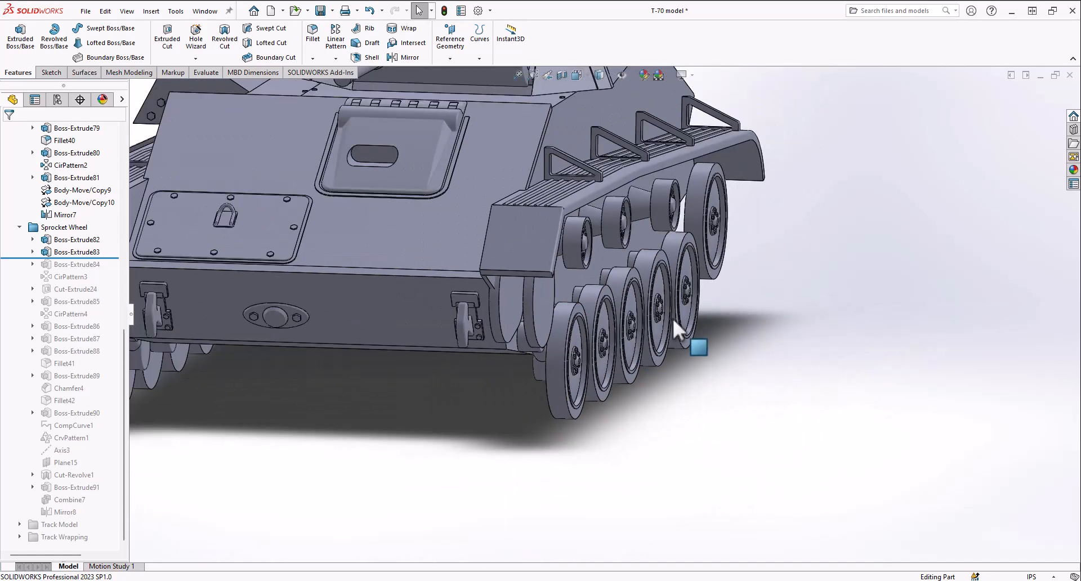
mouse_move(77, 251)
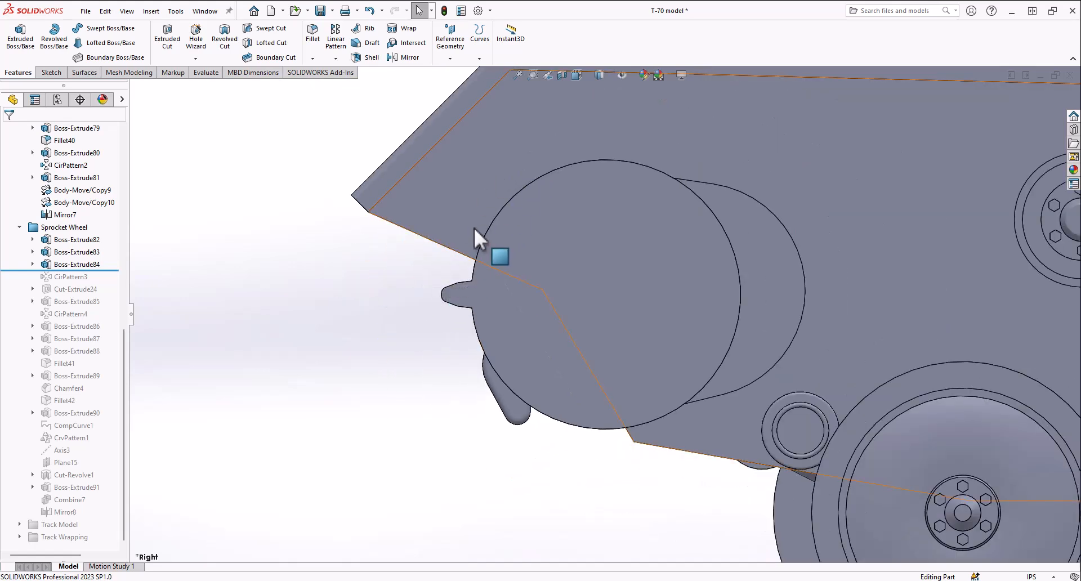
mouse_move(500, 228)
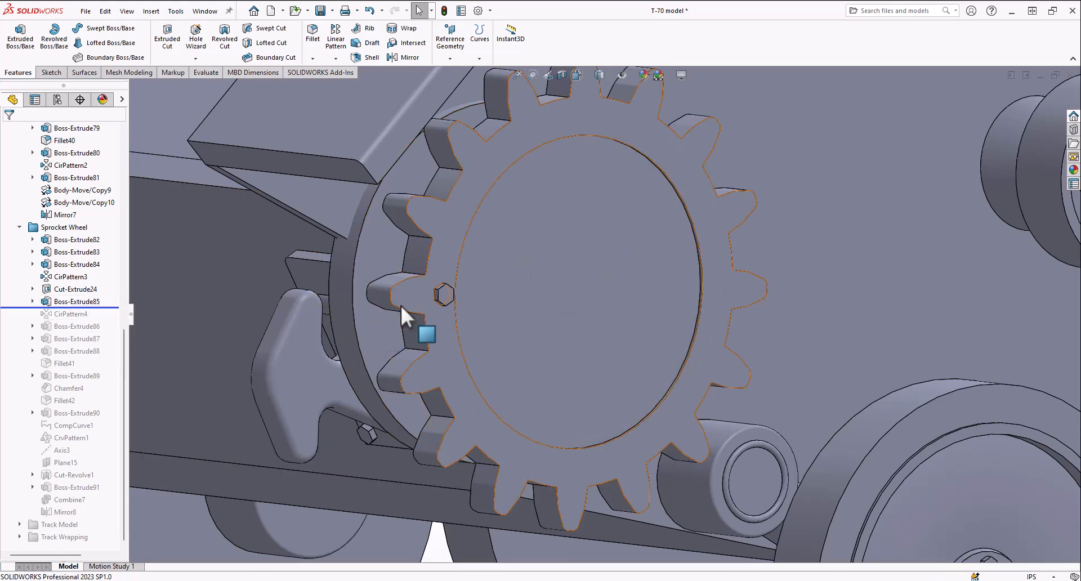
Step: Restore CirPattern4's 16 bolt heads and the Boss-Extrude86 sprocket hub
left_click(62, 313)
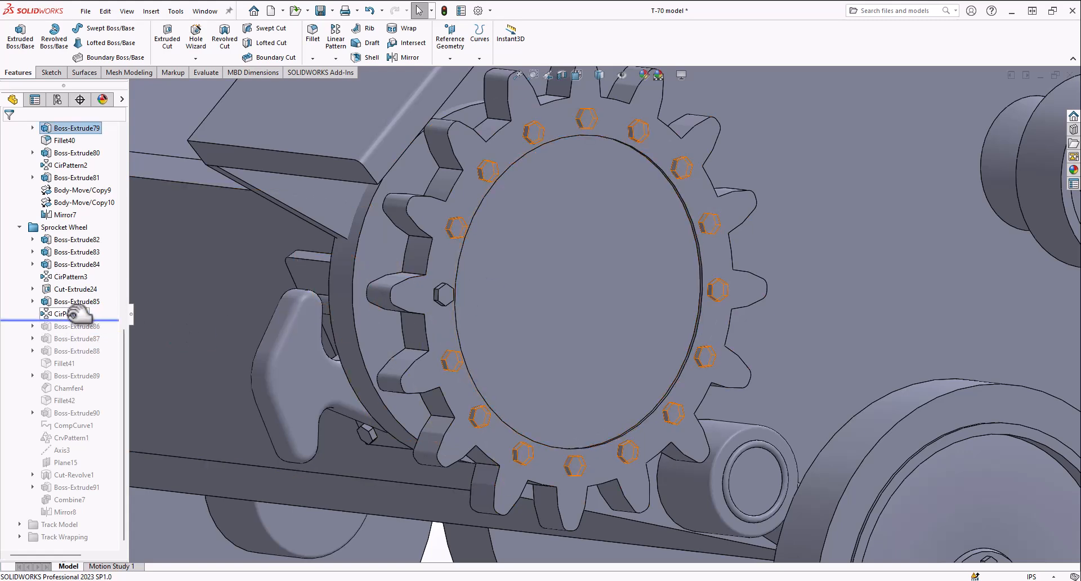
mouse_move(56, 313)
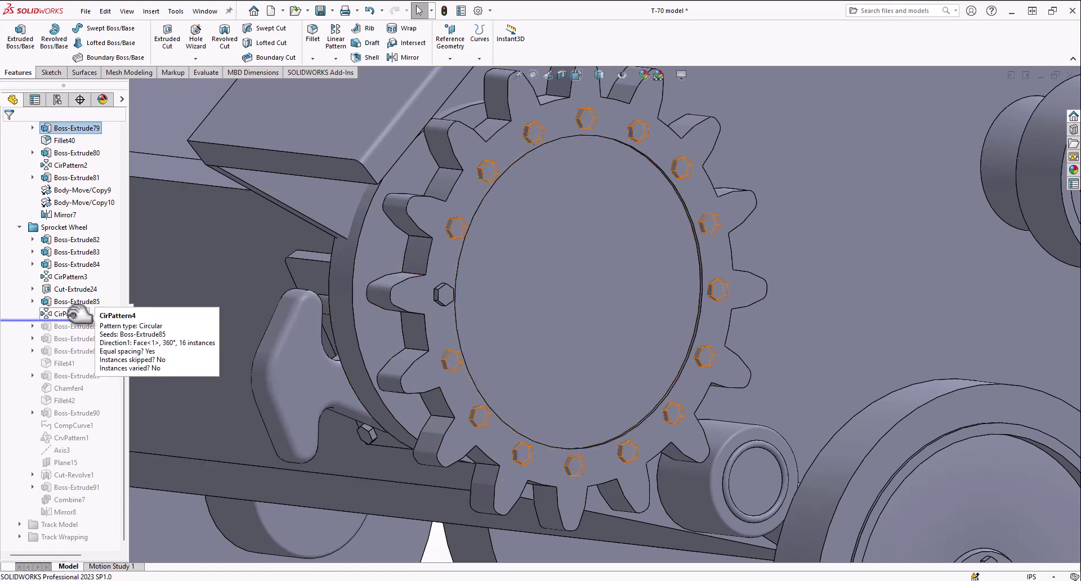
left_click(77, 326)
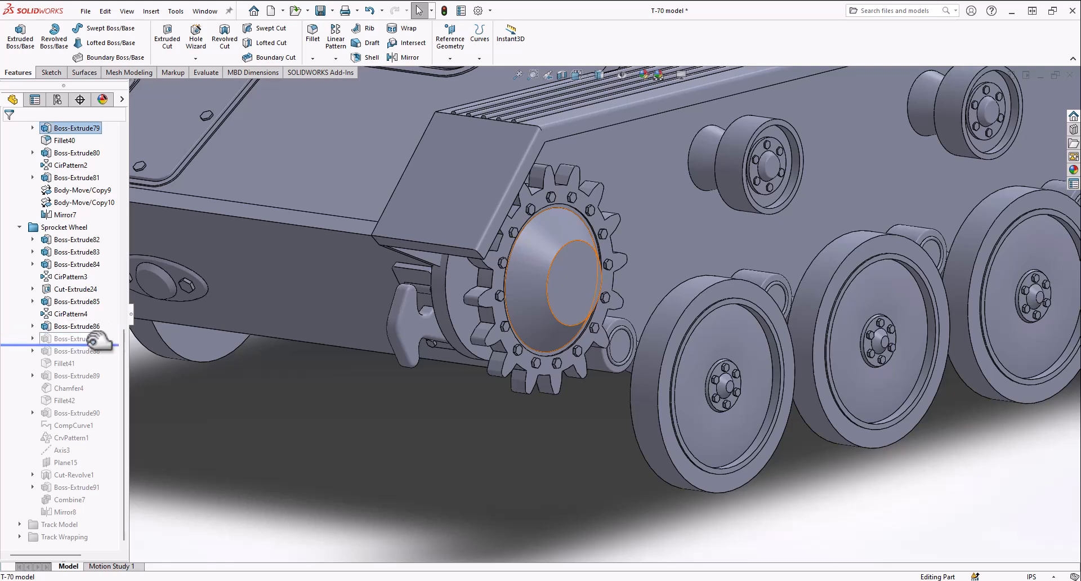
Step: Roll forward through Boss-Extrude90, adding the hub's hex nut, fillets and chamfer
left_click(76, 338)
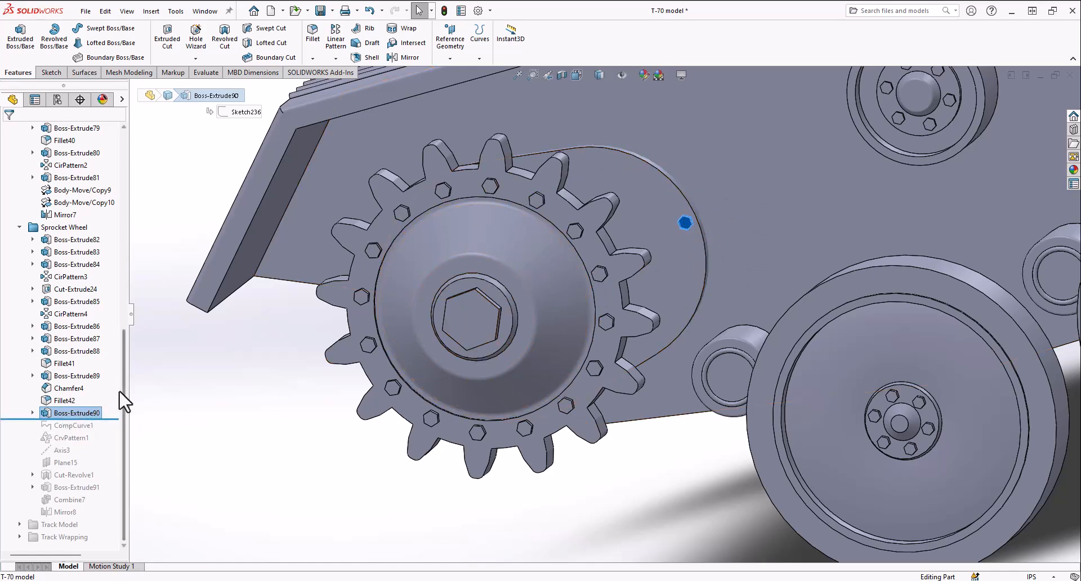
Step: Restore CompCurve1 and CrvPattern1, then show Curve Driven Pattern in the pattern types
left_click(74, 425)
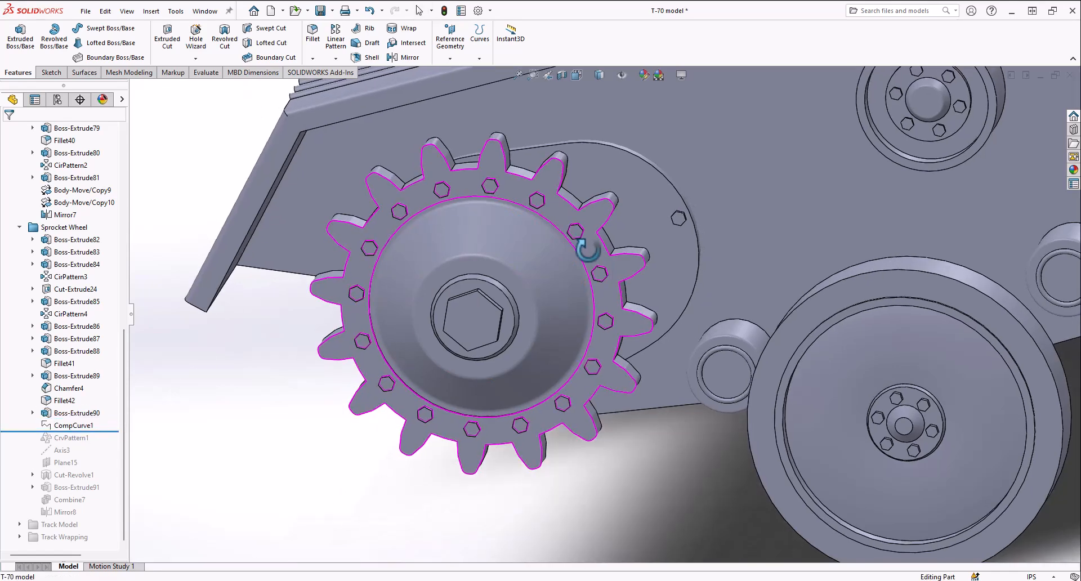
left_click(73, 425)
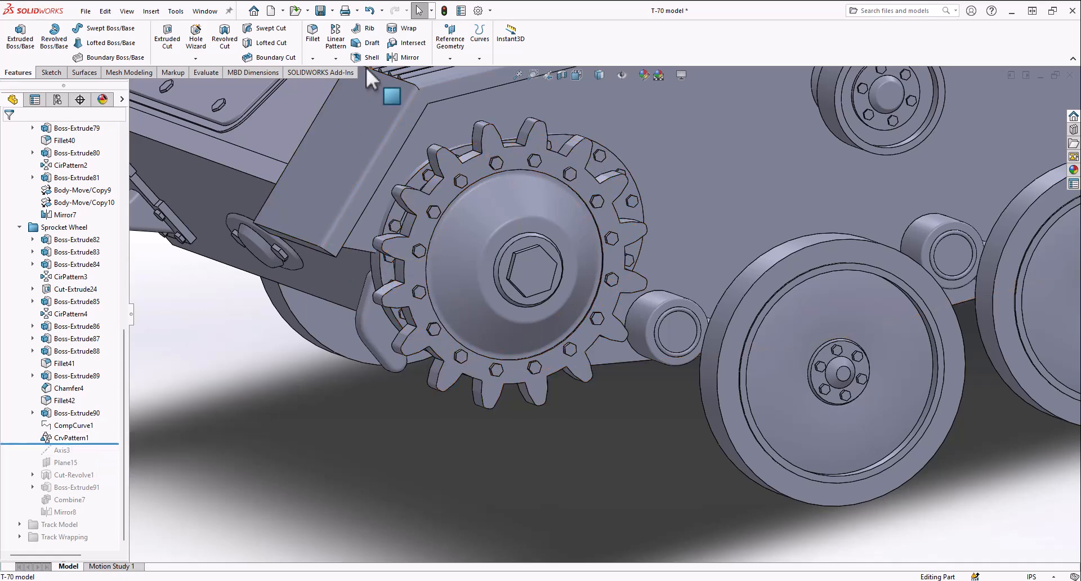
left_click(336, 57)
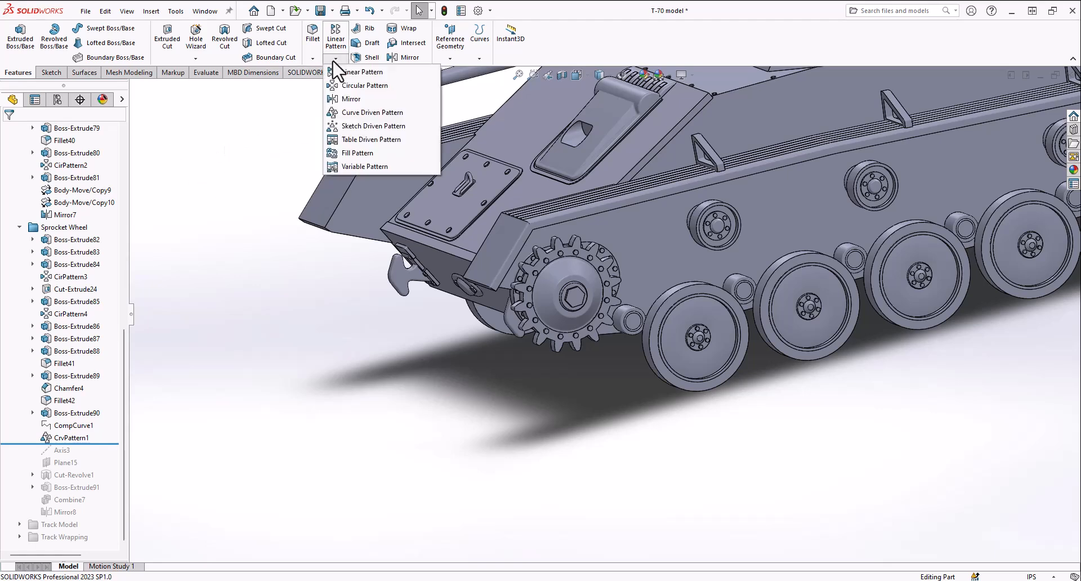
mouse_move(386, 125)
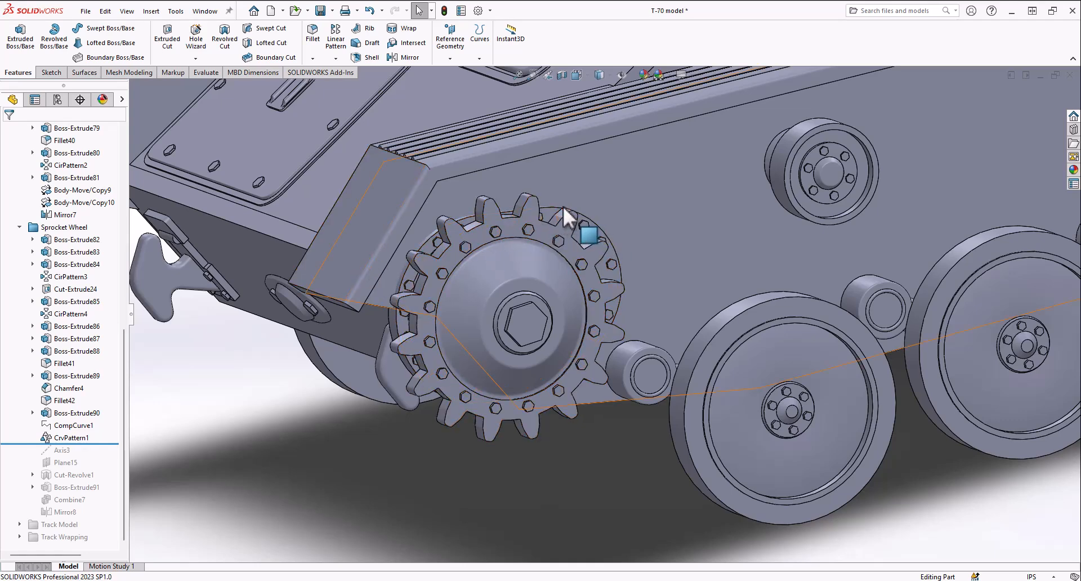
mouse_move(404, 256)
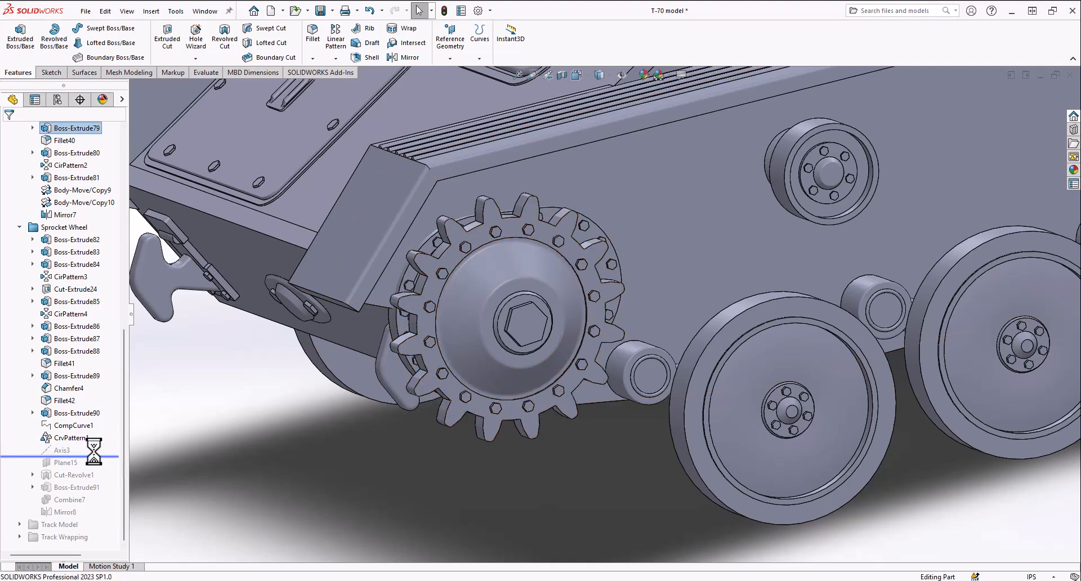
Step: Restore Axis3, Plane15 and Cut-Revolve1 trimming the sprocket teeth
left_click(62, 449)
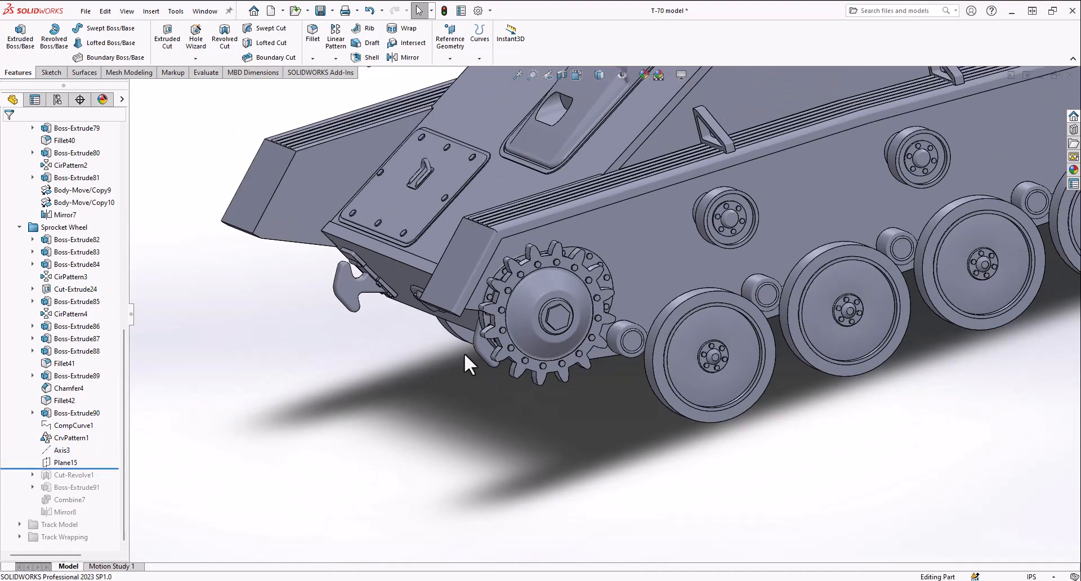
left_click(66, 462)
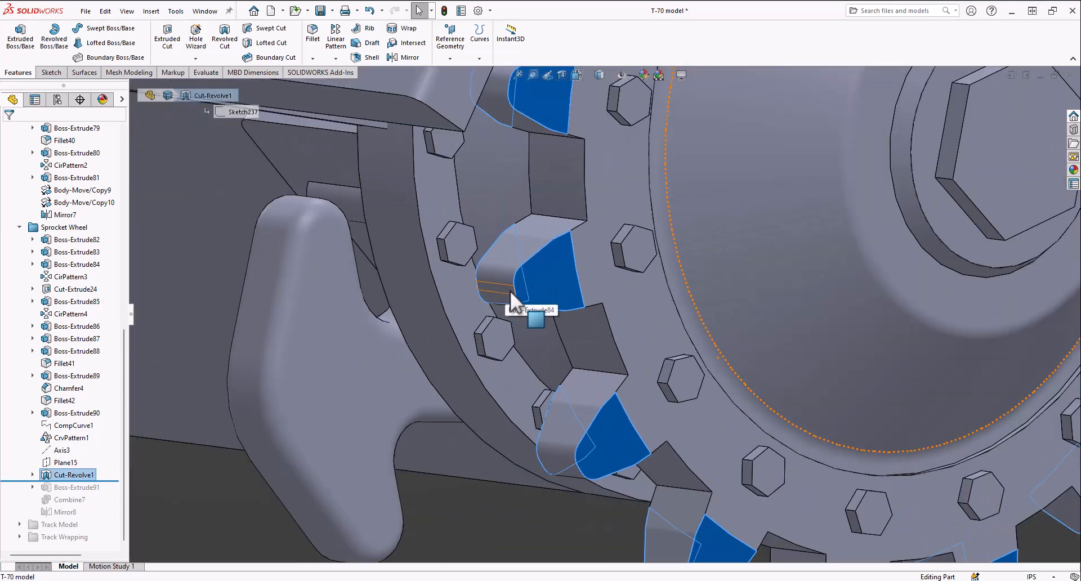
scroll("down", 3)
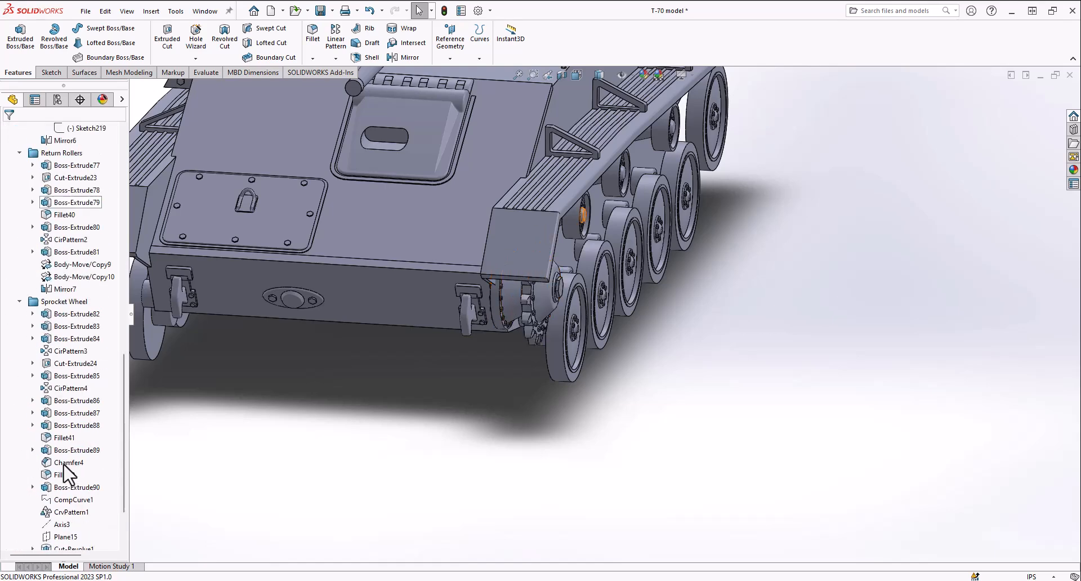
Step: Scroll the tree to the end of Sprocket Wheel and the start of Track Model
scroll("down", 3)
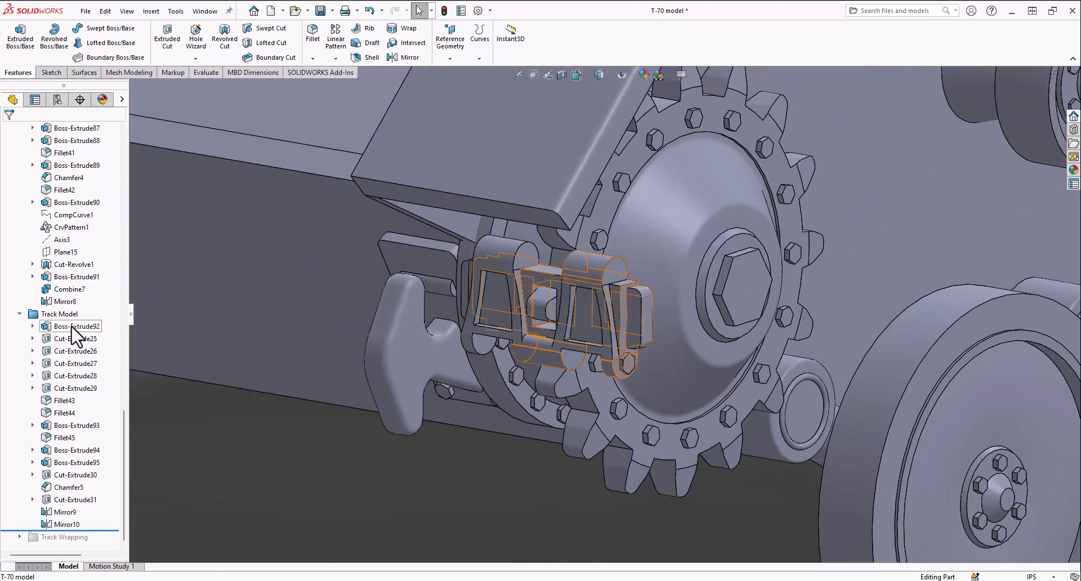
Step: Roll back to the first track-link feature, then forward through the early link cuts
left_click(70, 325)
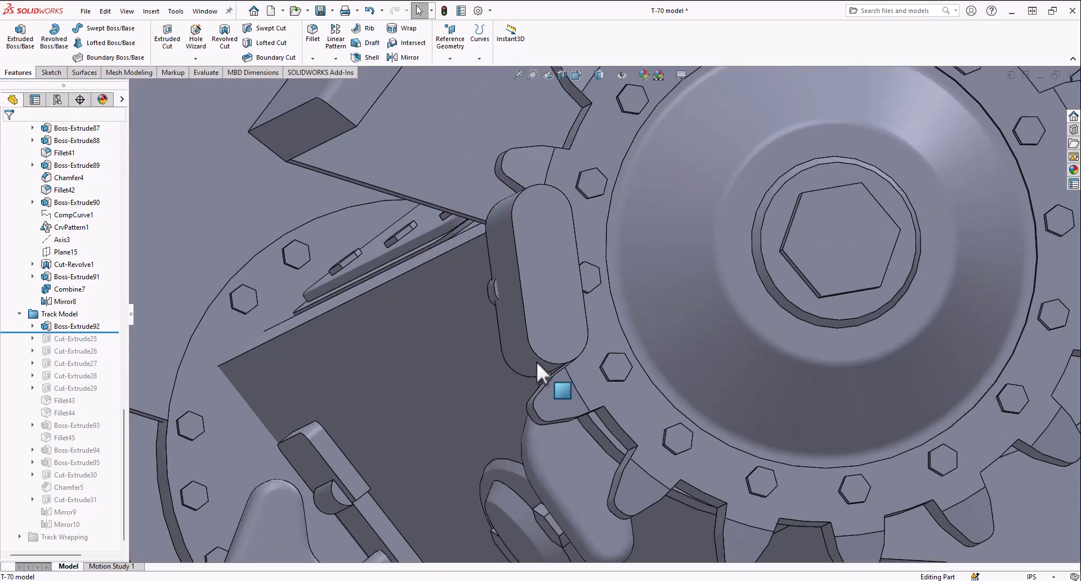
left_click(77, 325)
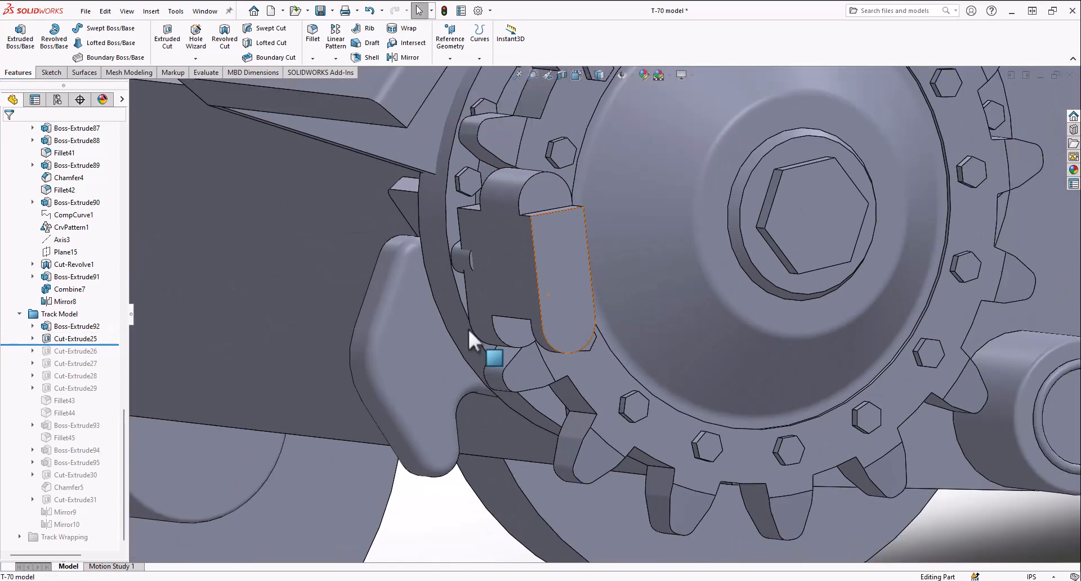
left_click(74, 350)
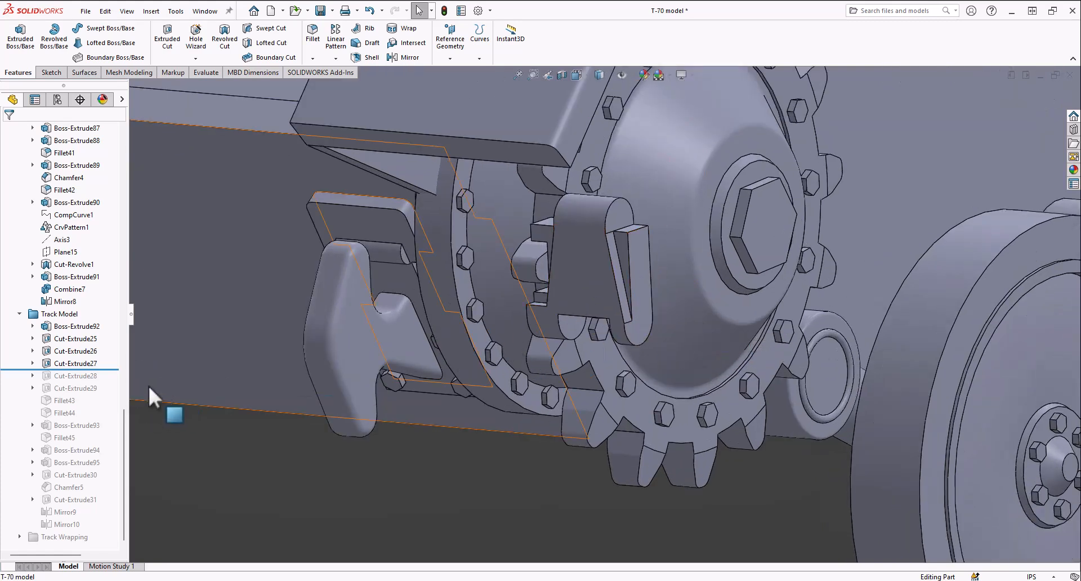
left_click(74, 127)
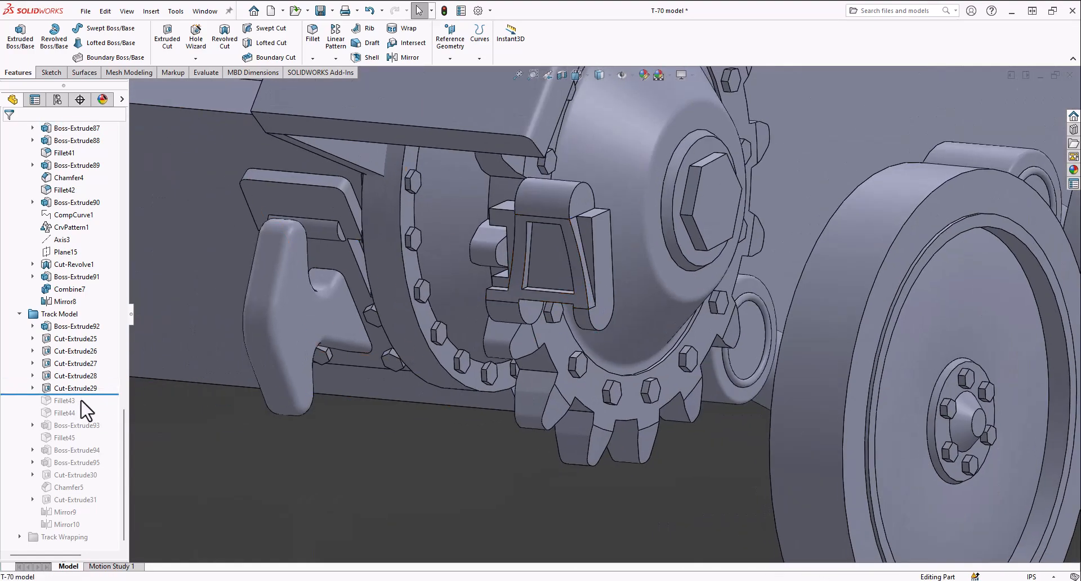
Step: Roll forward past Cut-Extrude29, Boss-Extrude95, Cut-Extrude30 and Chamfer5 to restore the full tracks
left_click(75, 388)
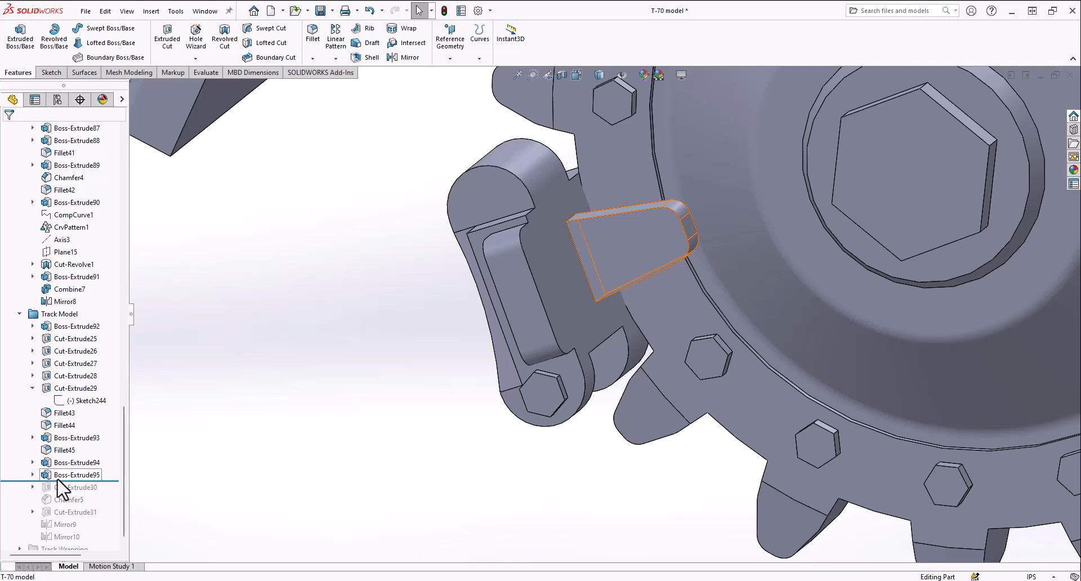
left_click(76, 474)
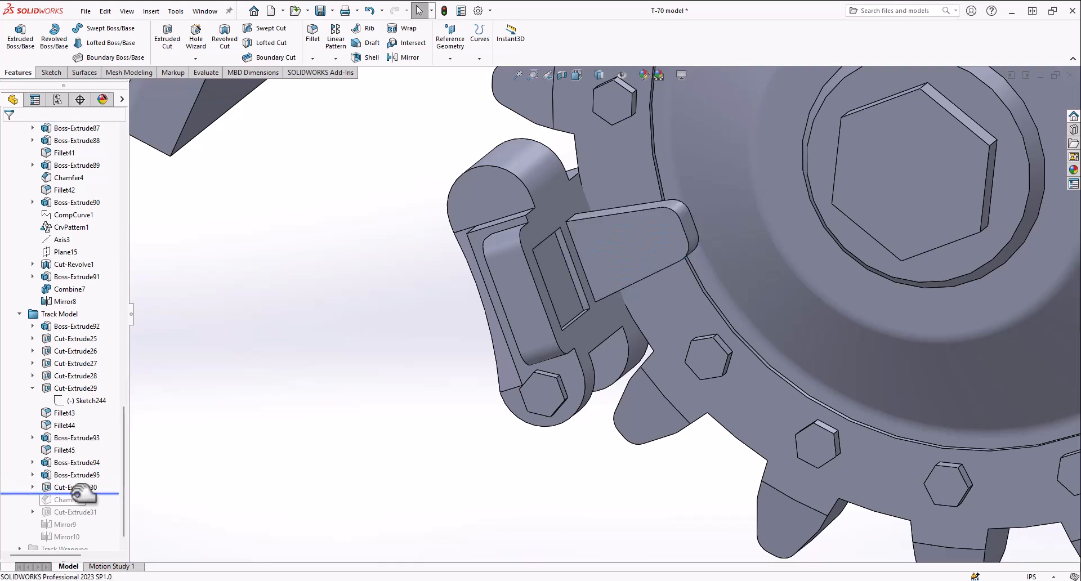
left_click(68, 499)
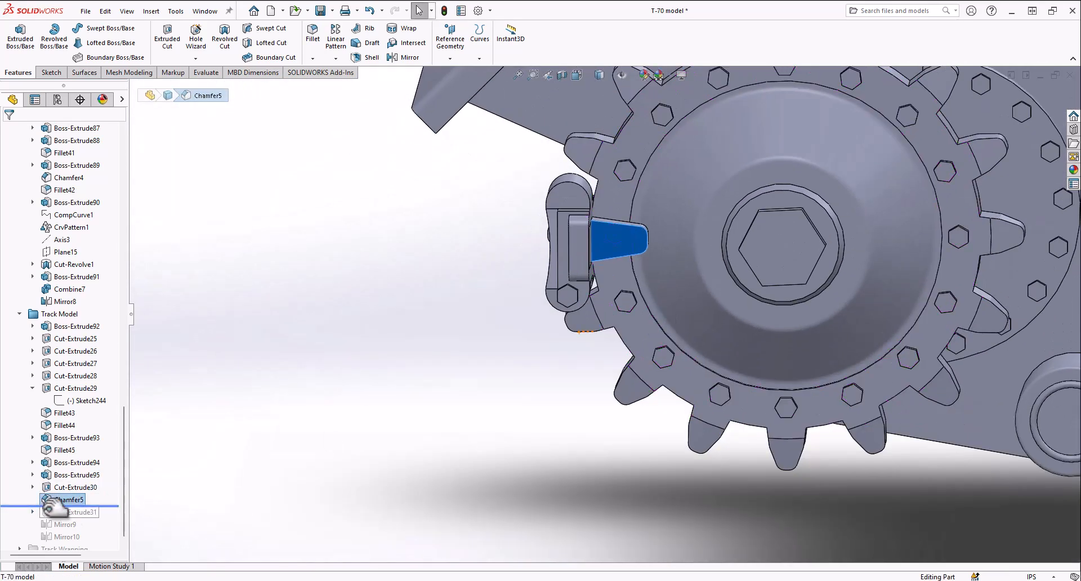
left_click(74, 511)
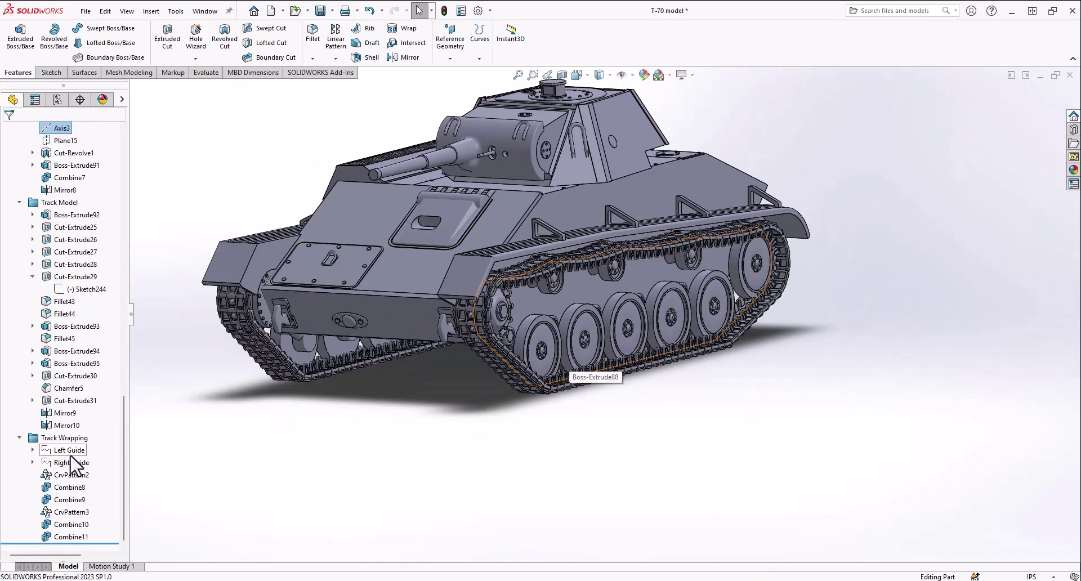
left_click(72, 463)
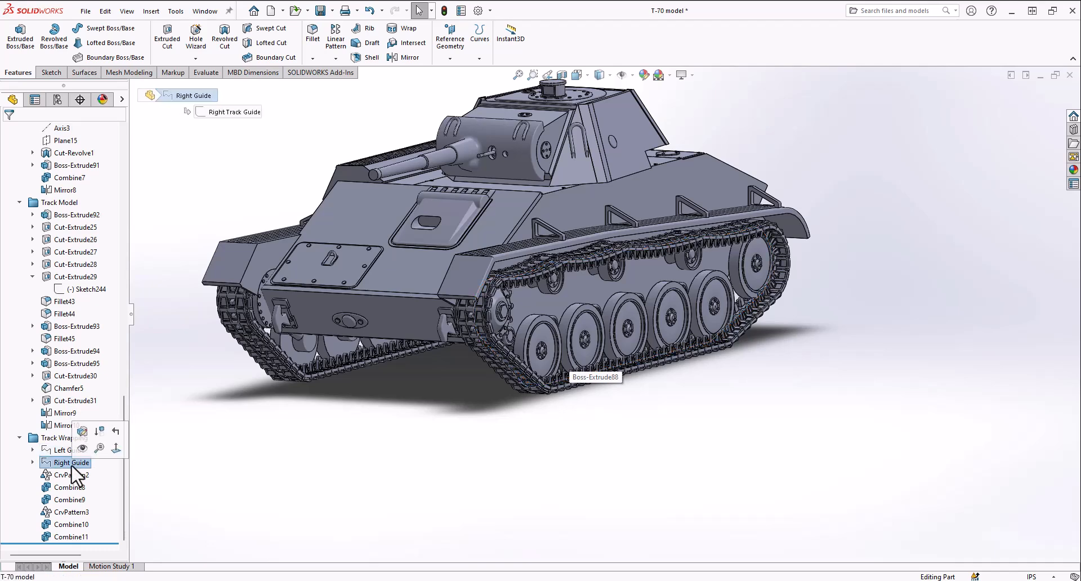
left_click(68, 449)
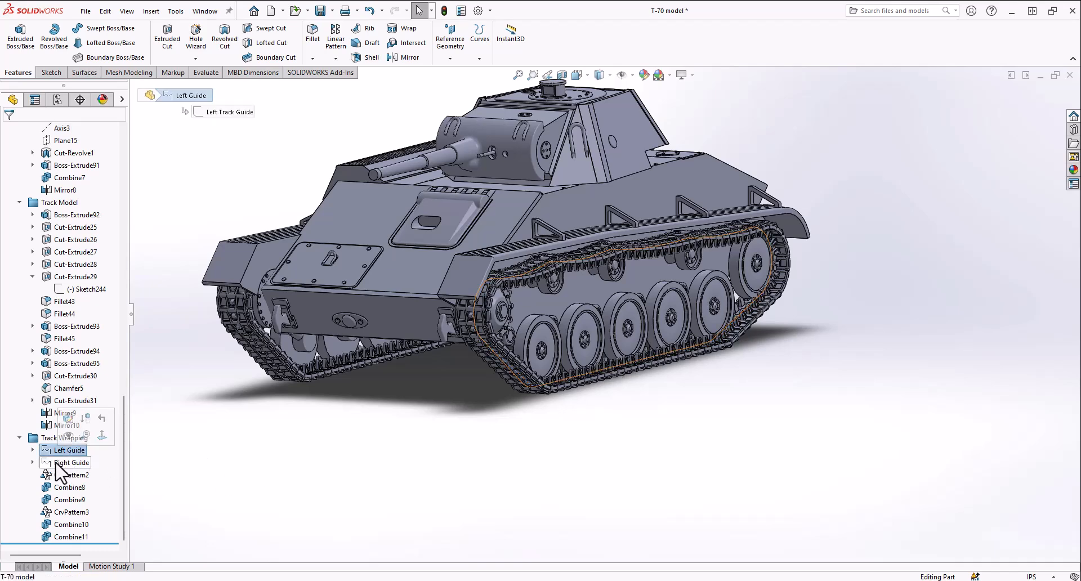
left_click(70, 462)
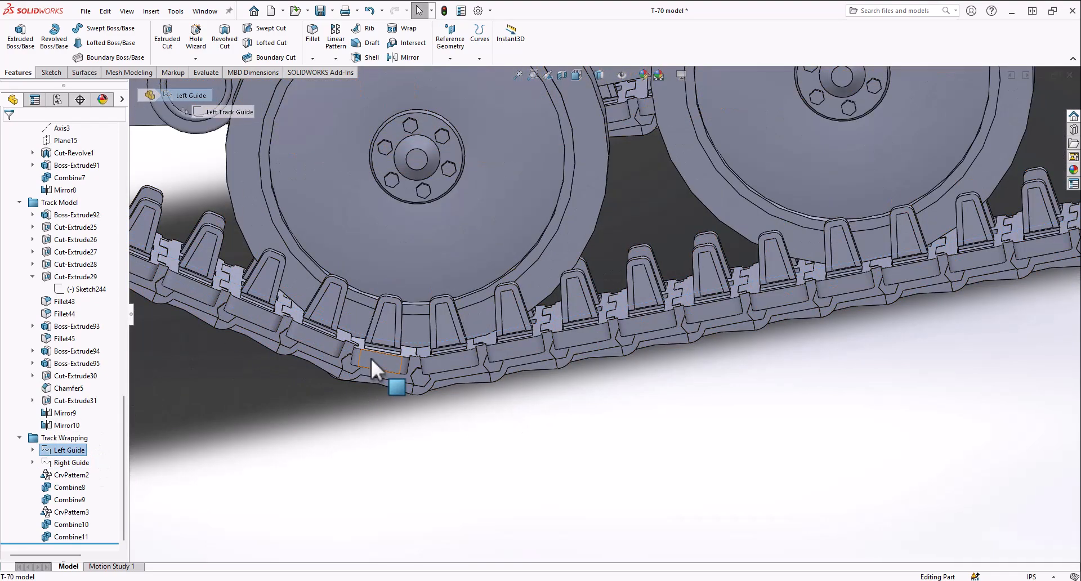
left_click(71, 462)
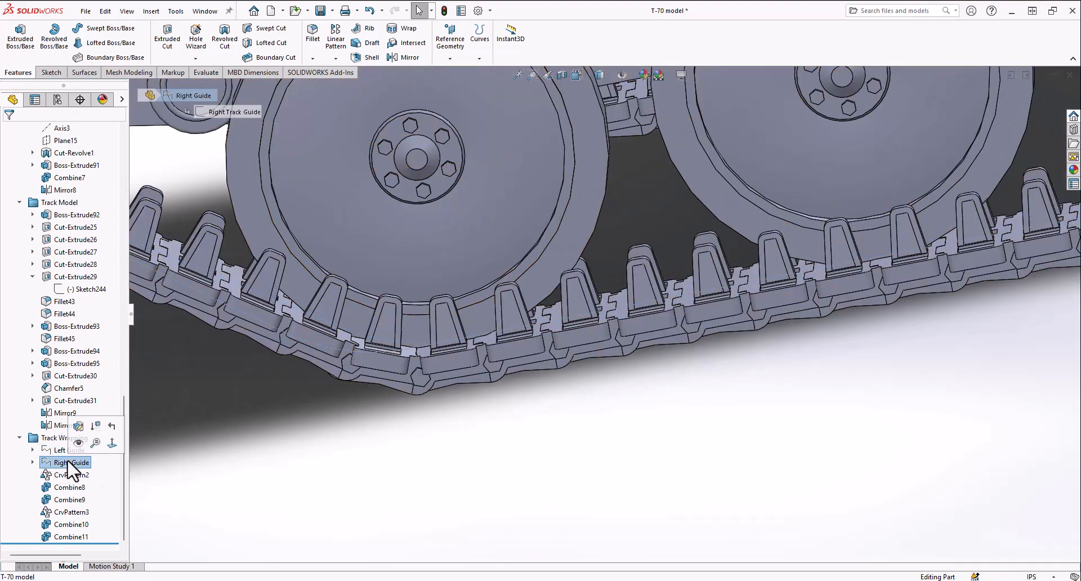
left_click(70, 474)
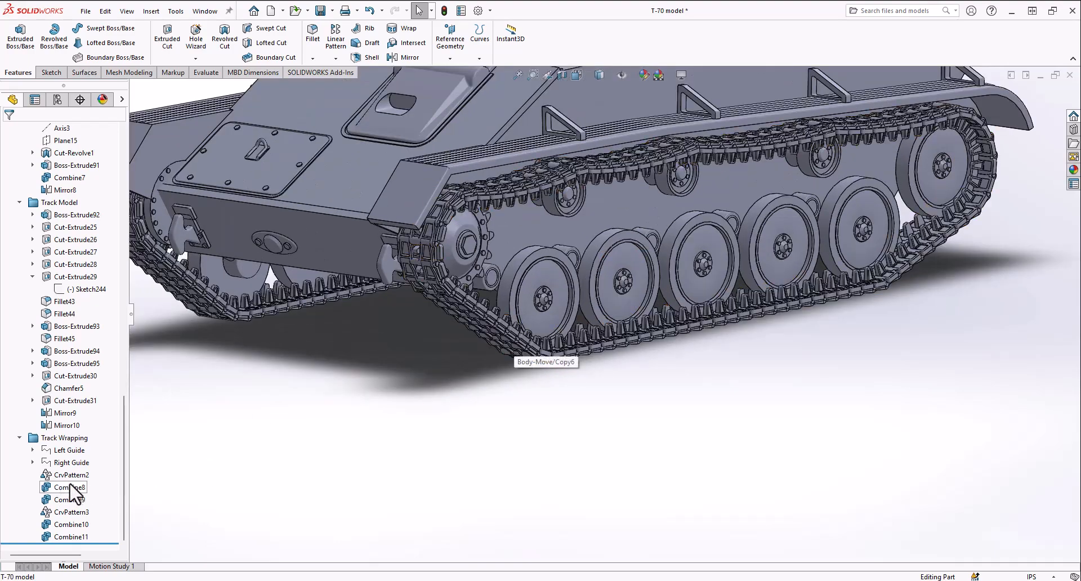
right_click(71, 474)
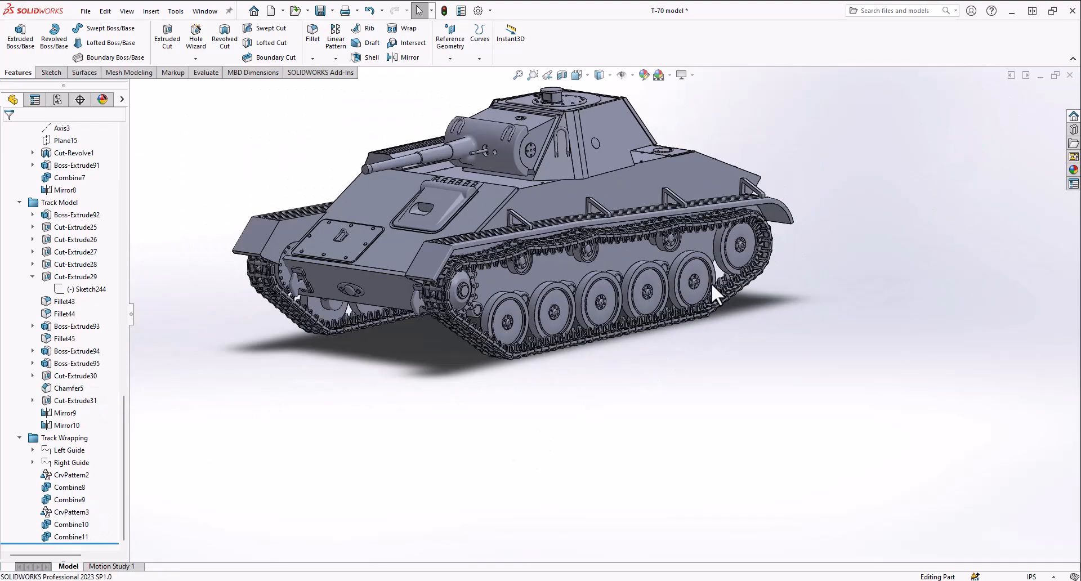
left_click_drag(717, 296, 545, 348)
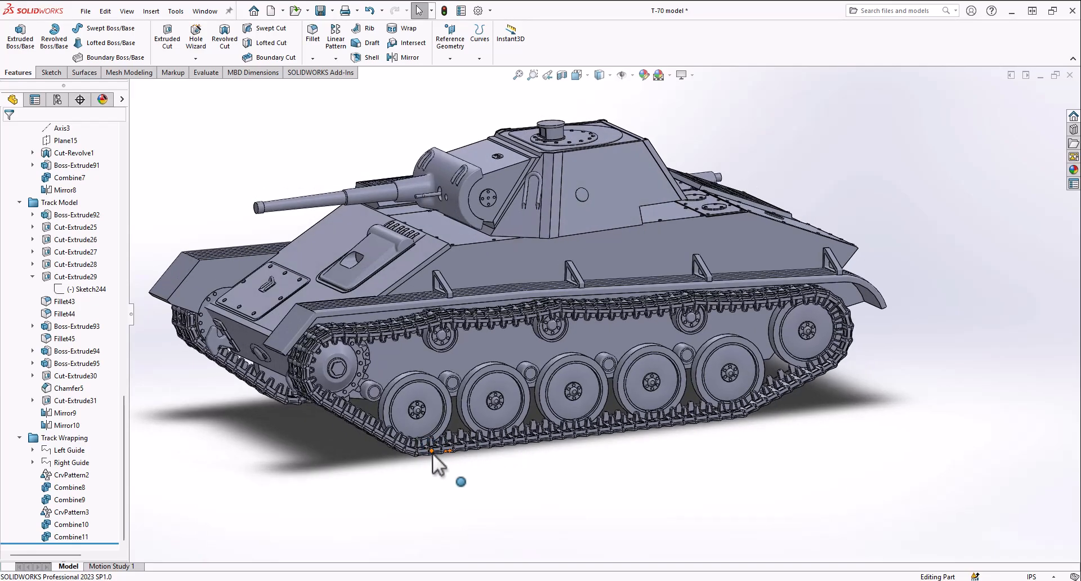
left_click(72, 474)
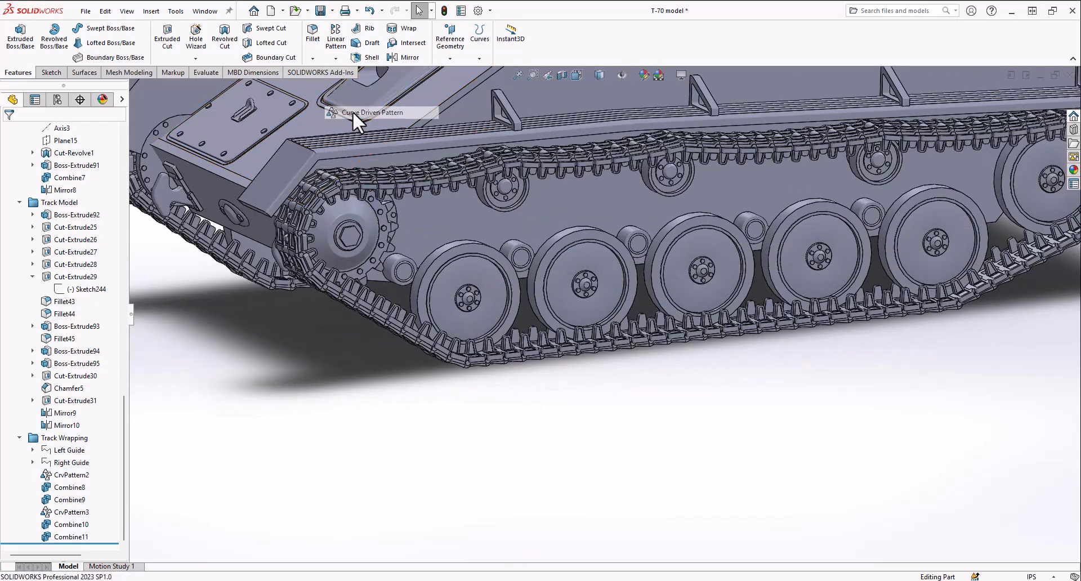
left_click(373, 112)
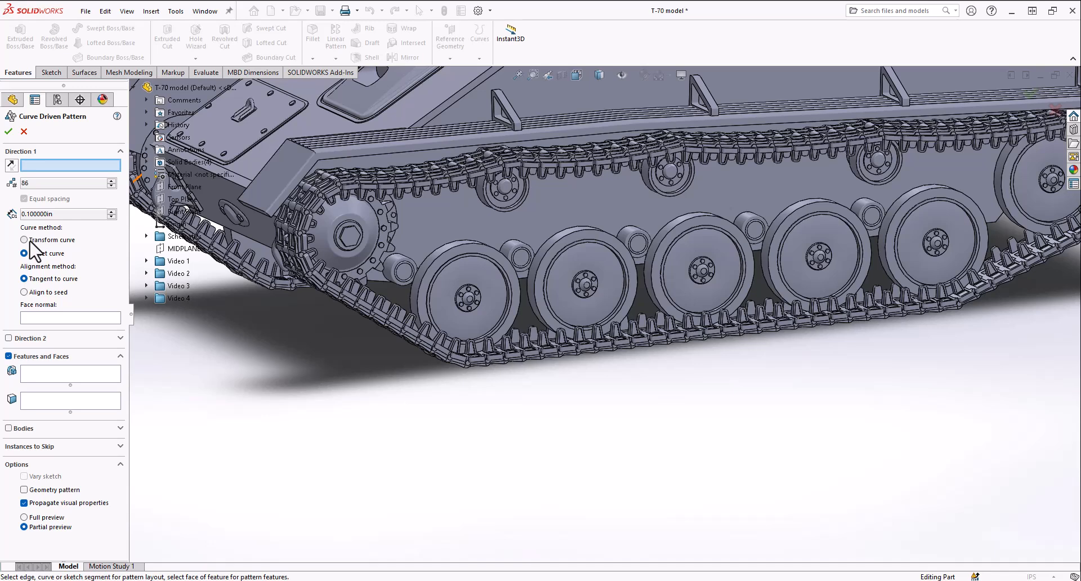
left_click(25, 252)
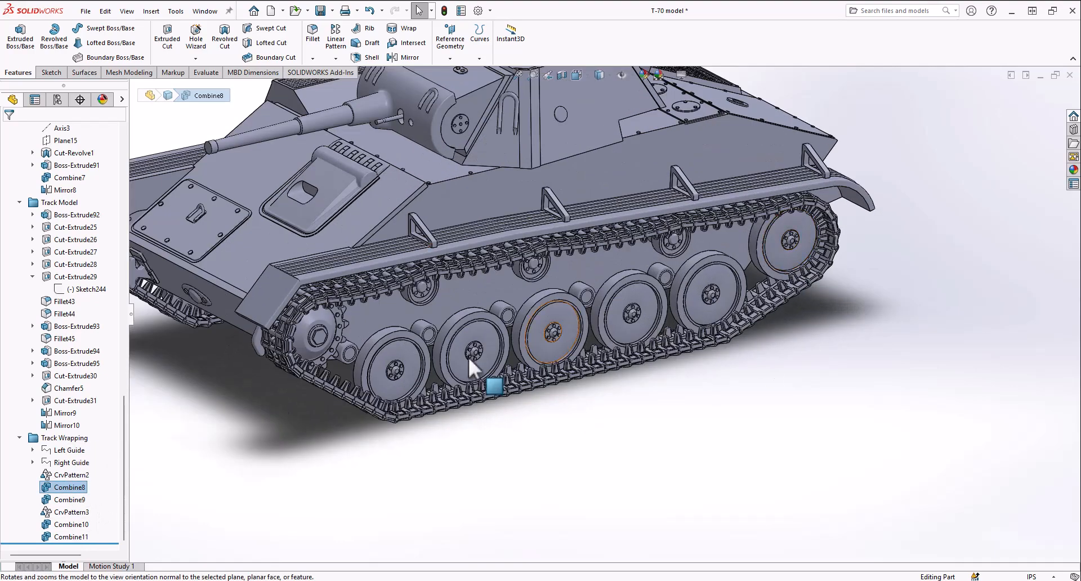
left_click(65, 498)
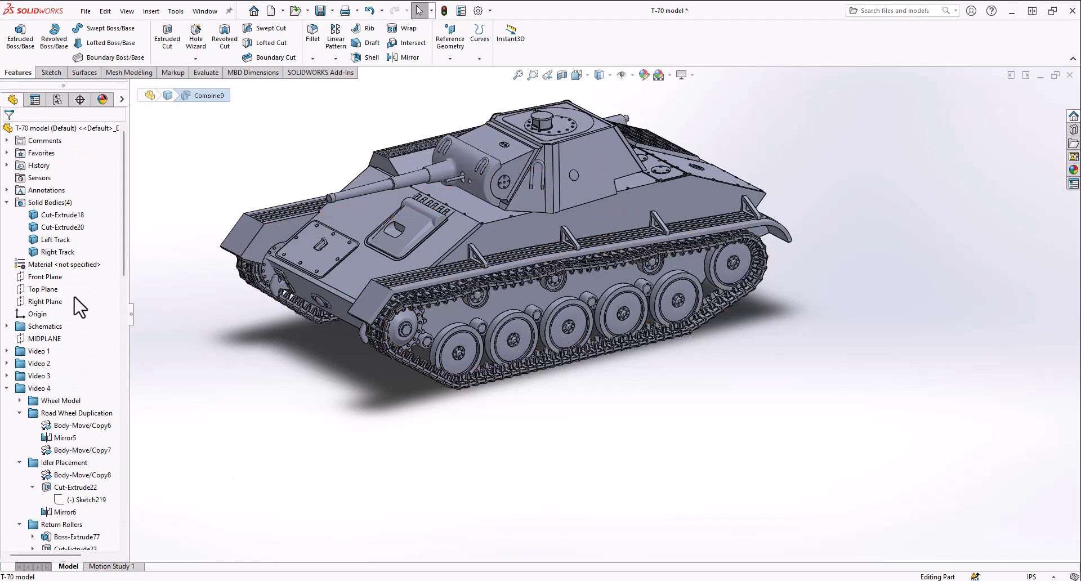
left_click(57, 252)
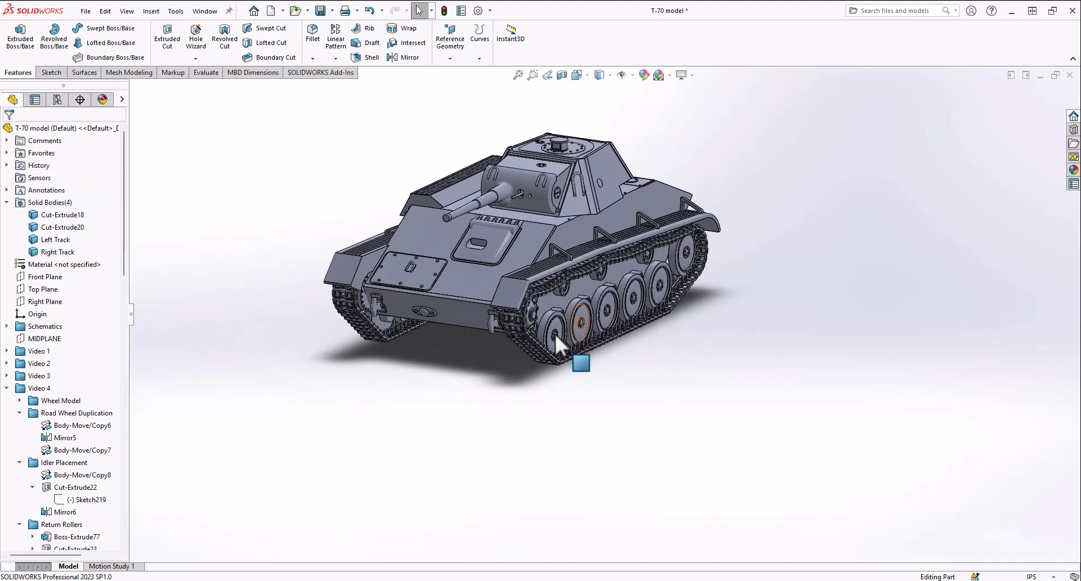
left_click_drag(559, 345, 558, 241)
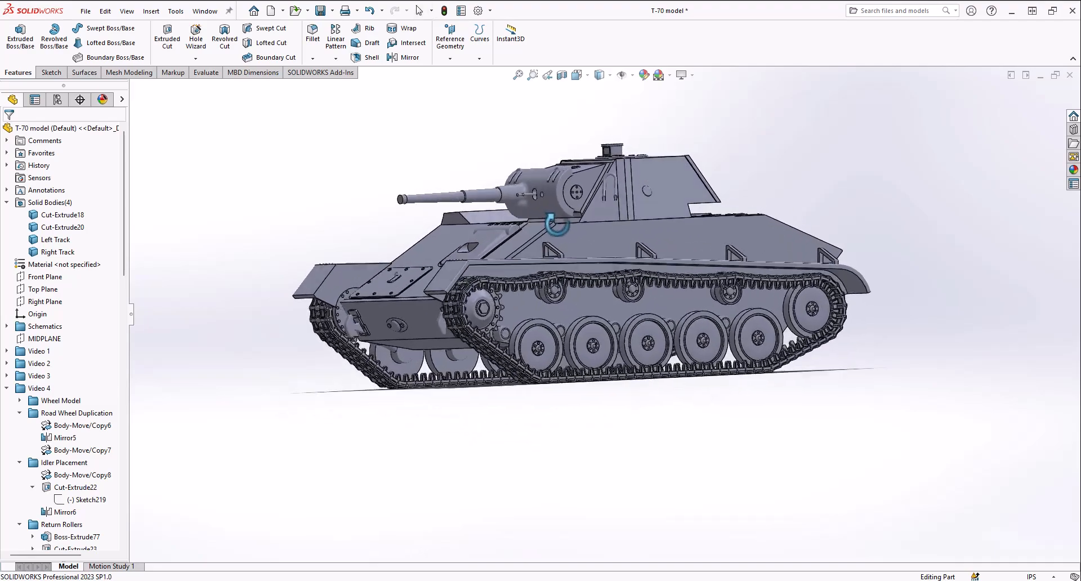
left_click_drag(558, 220, 676, 435)
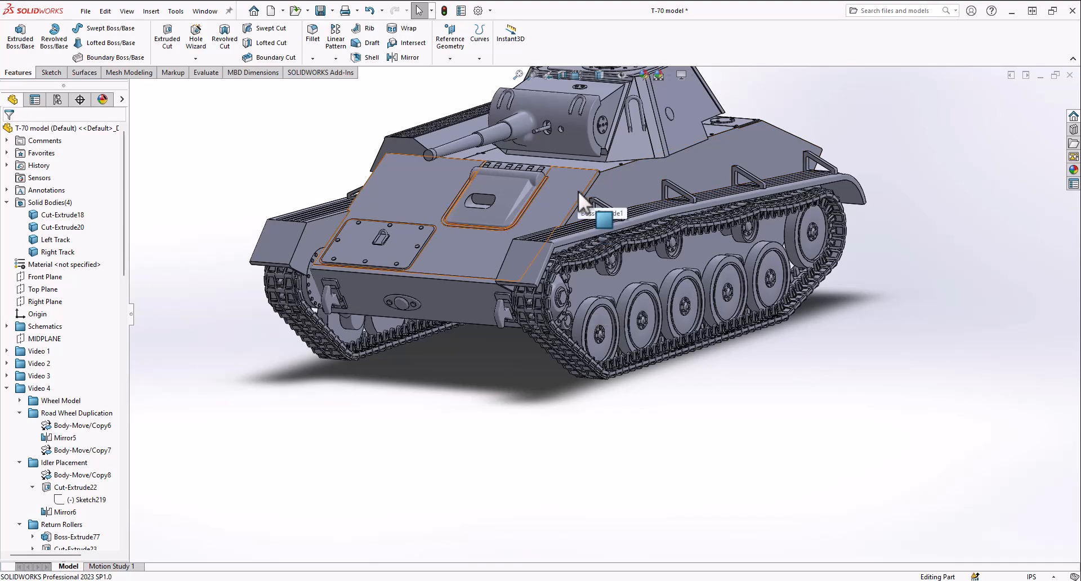
left_click_drag(600, 220, 597, 211)
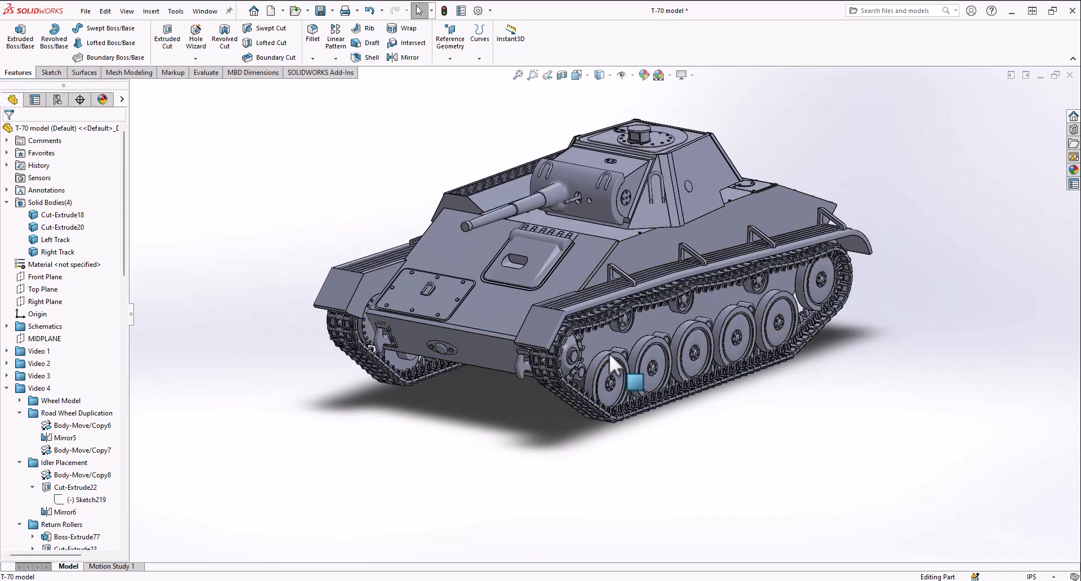
mouse_move(609, 285)
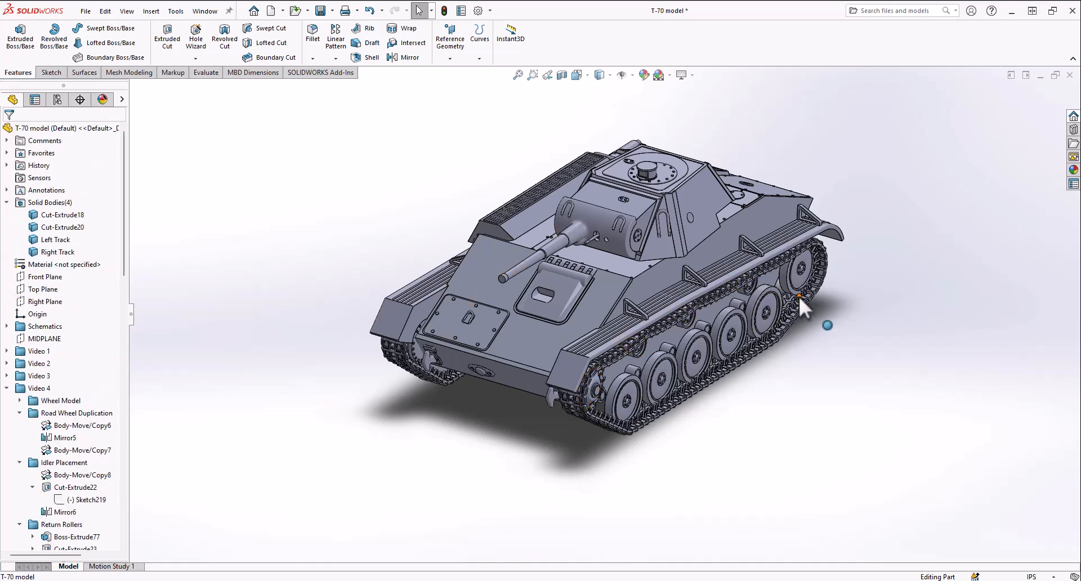
mouse_move(801, 310)
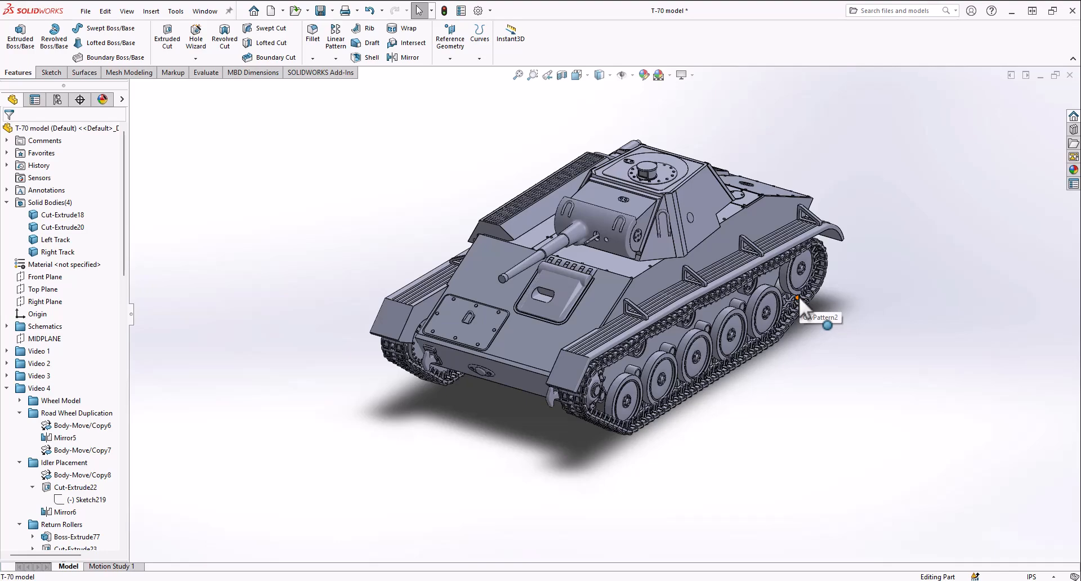
left_click_drag(800, 309, 792, 262)
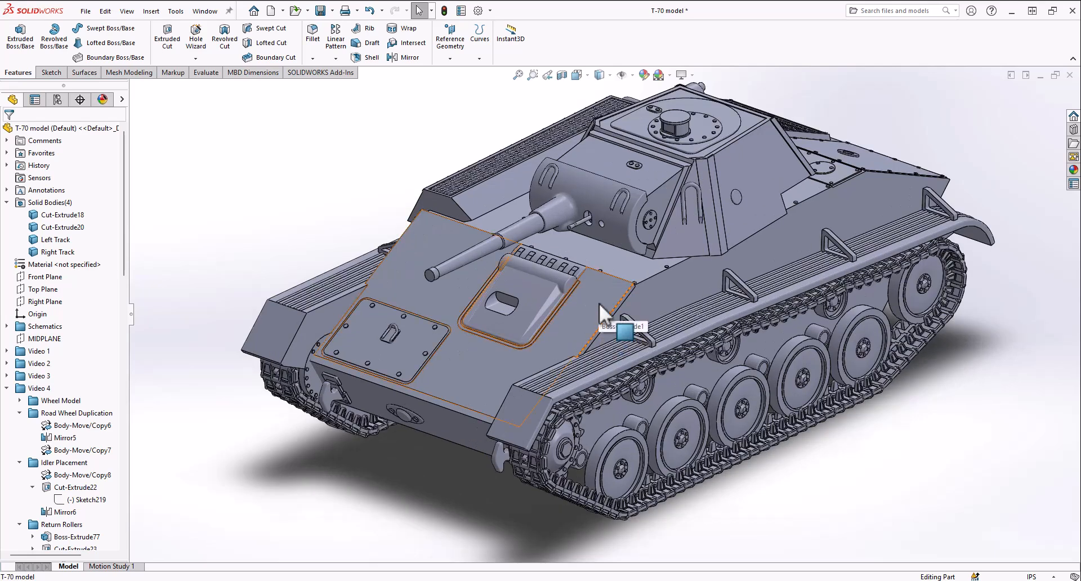
mouse_move(800, 190)
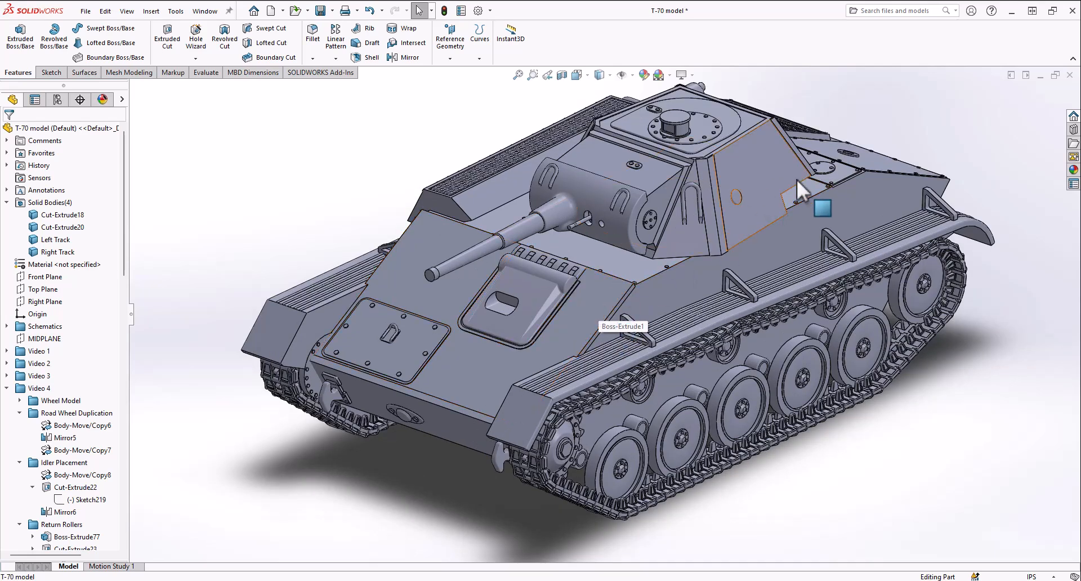